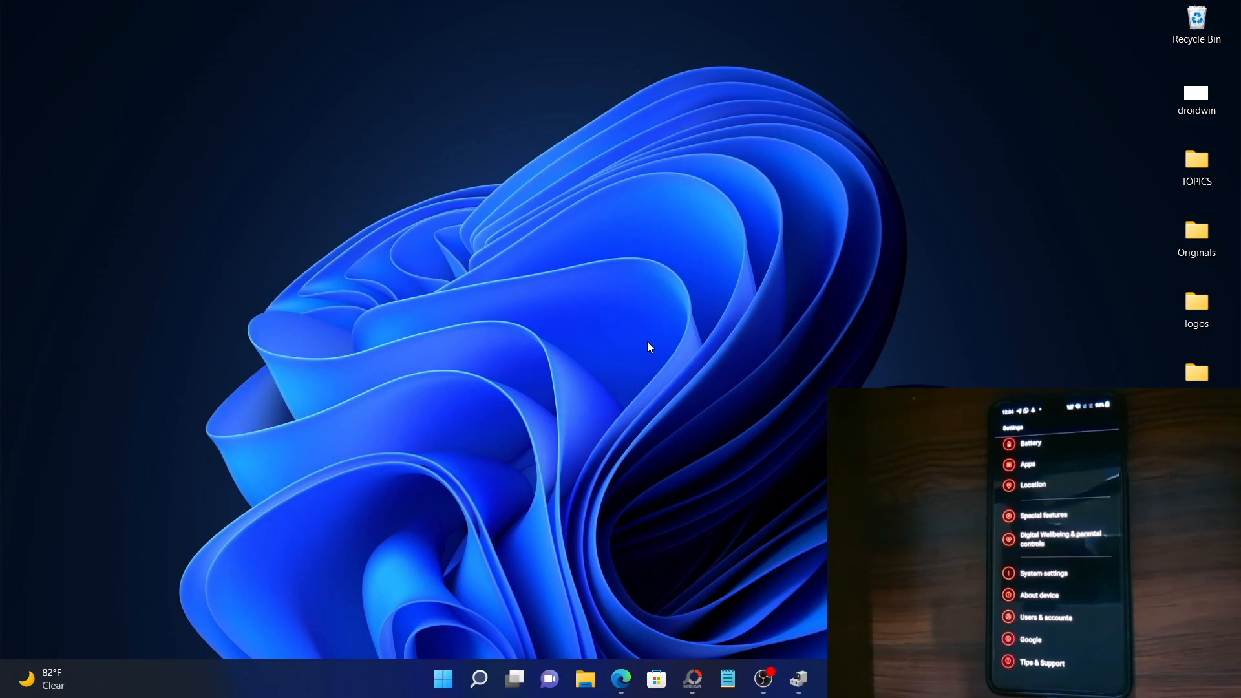
mouse_move(621, 678)
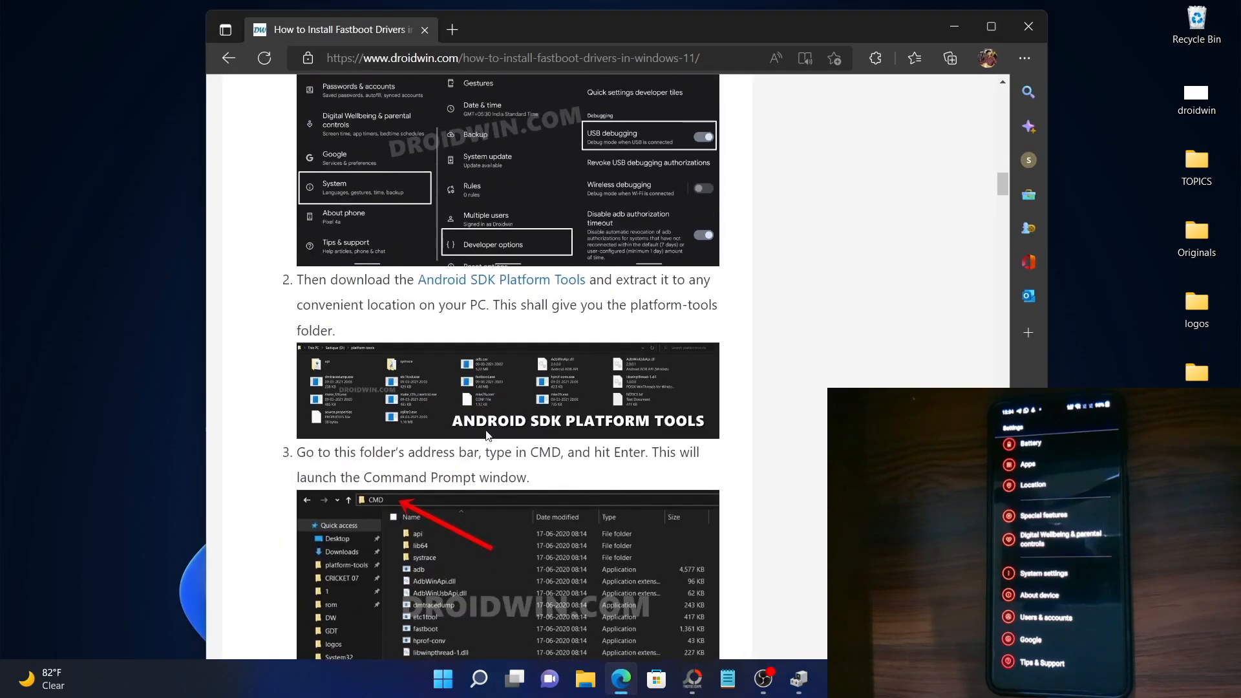
Step: Scroll through the DroidWin fastboot driver guide in Edge, then minimize the browser
scroll("down", 3)
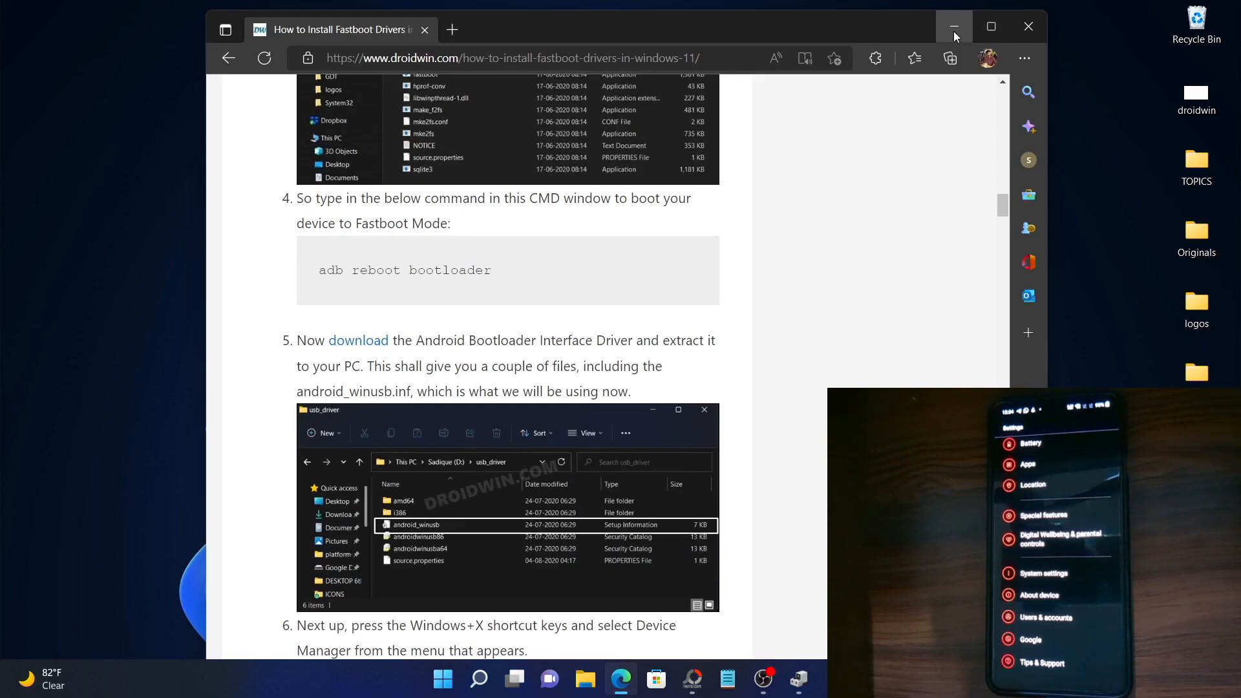
left_click(954, 26)
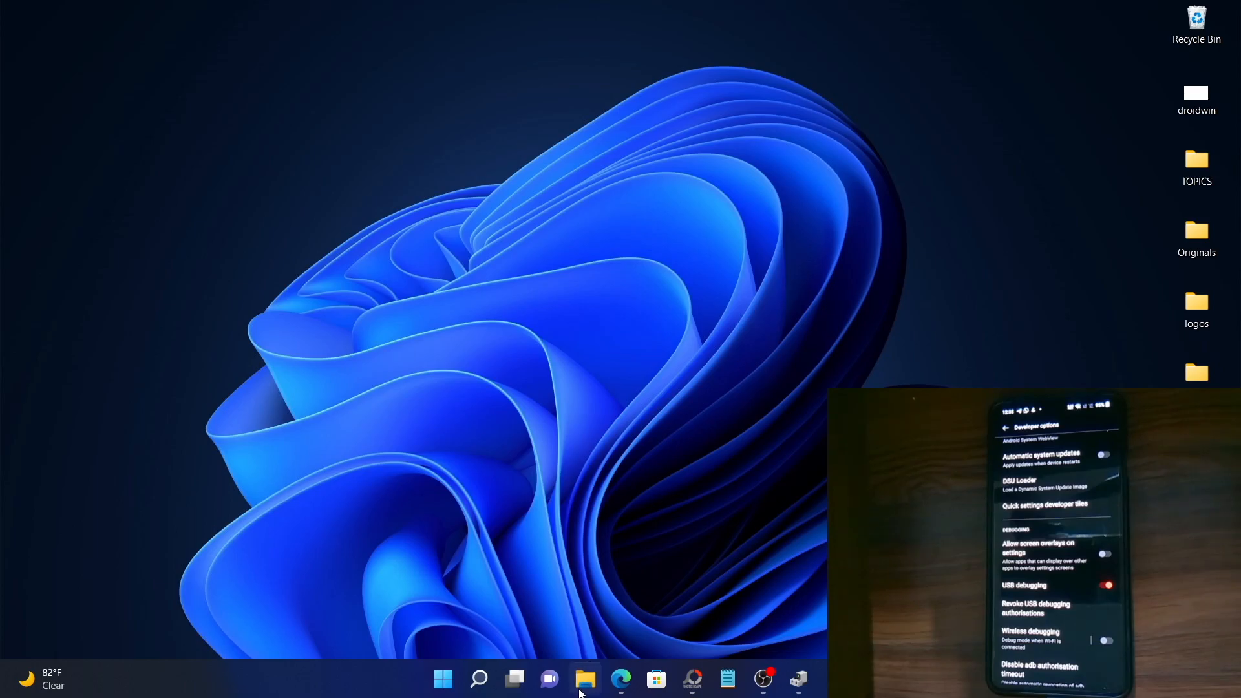
Step: Open File Explorer to reach the platform-tools folder on drive E
left_click(586, 680)
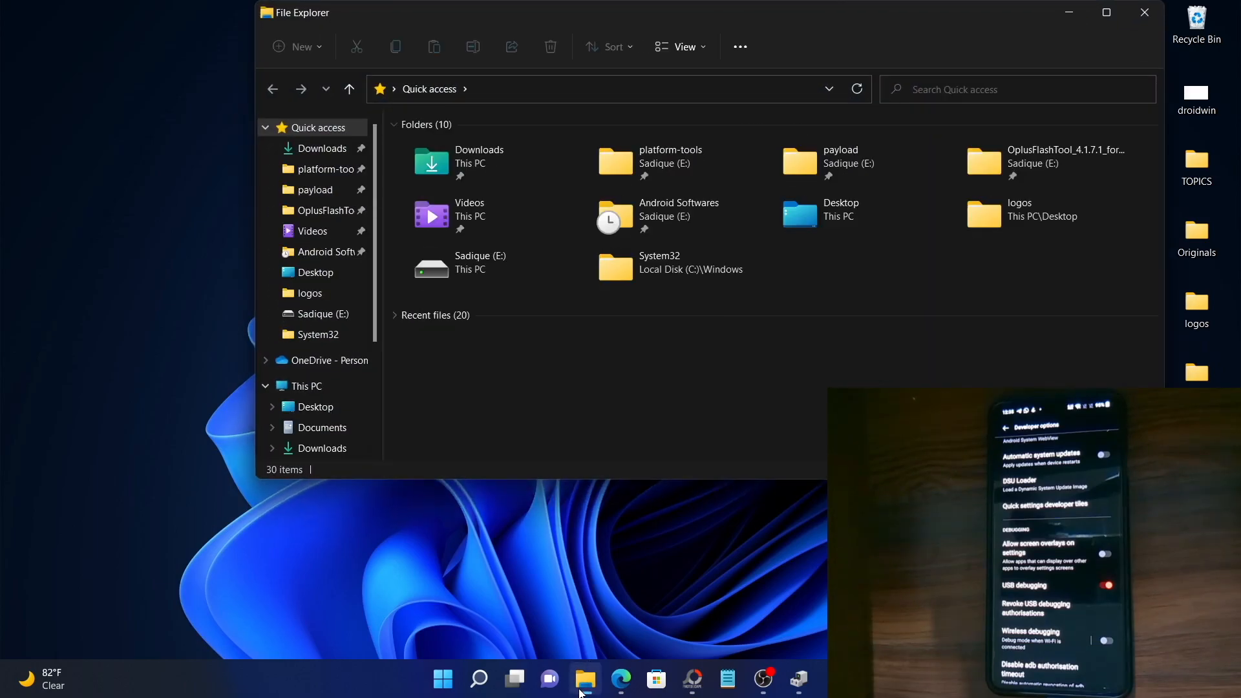
mouse_move(647, 370)
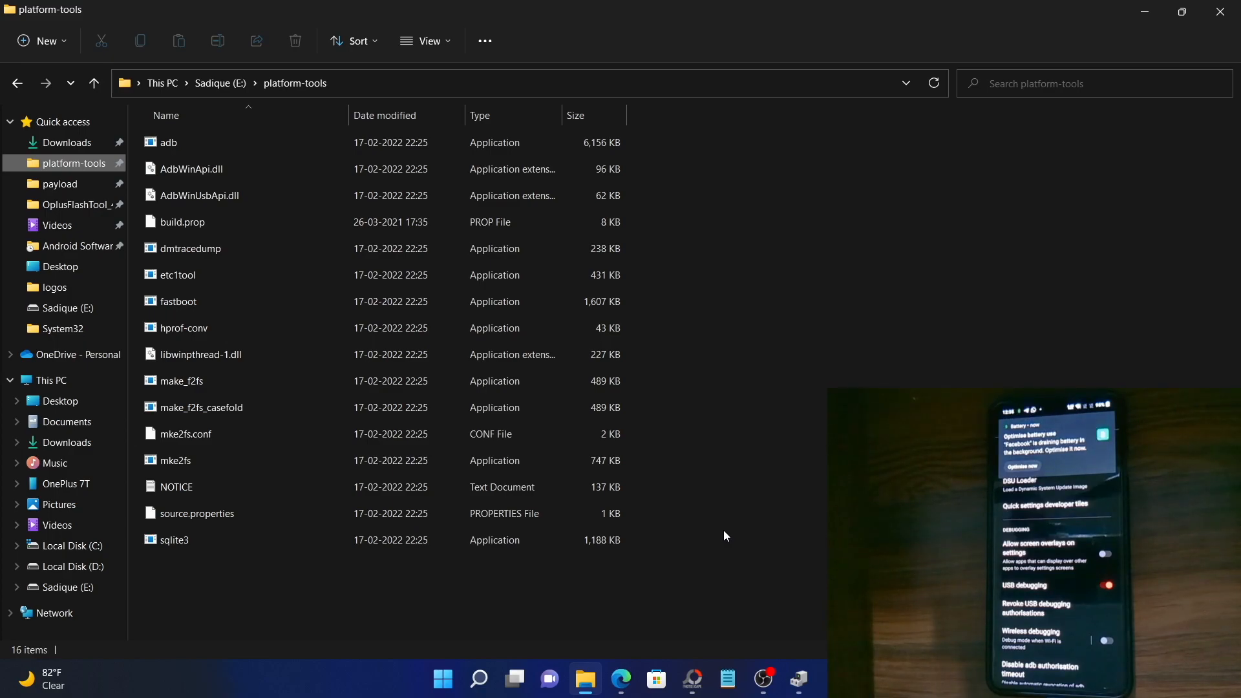
Step: Bring back the DroidWin guide and scroll to the Android Bootloader Interface driver step
left_click(621, 680)
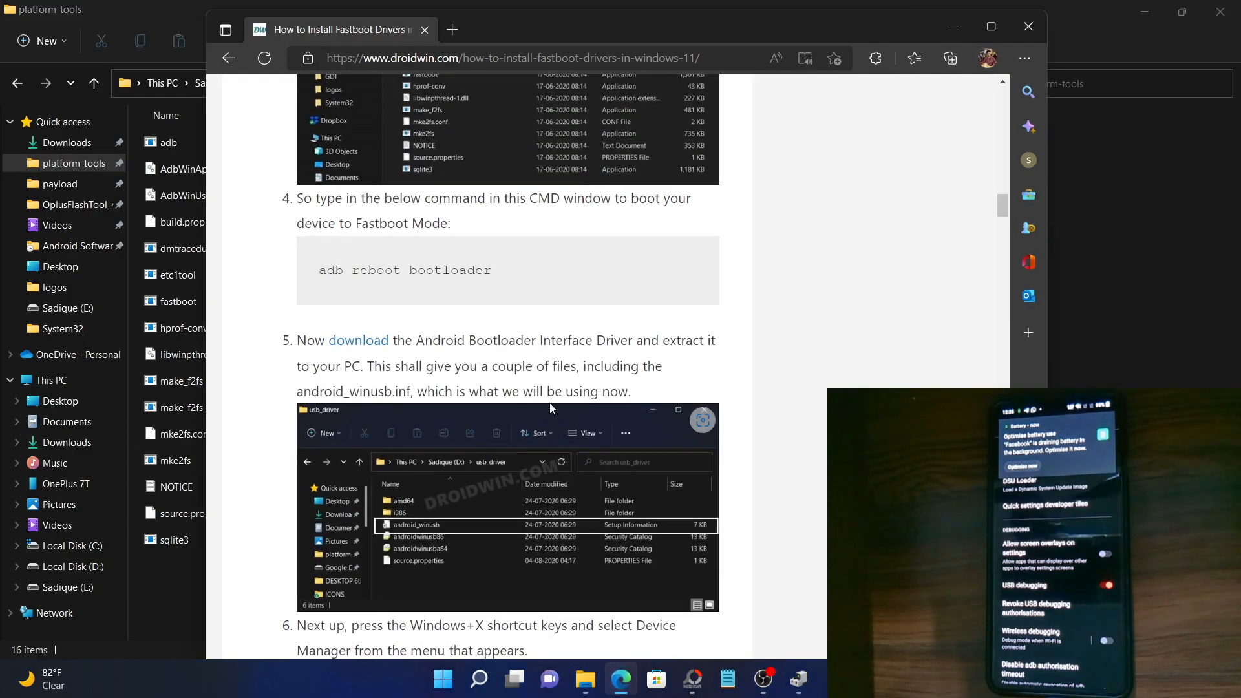
scroll("down", 3)
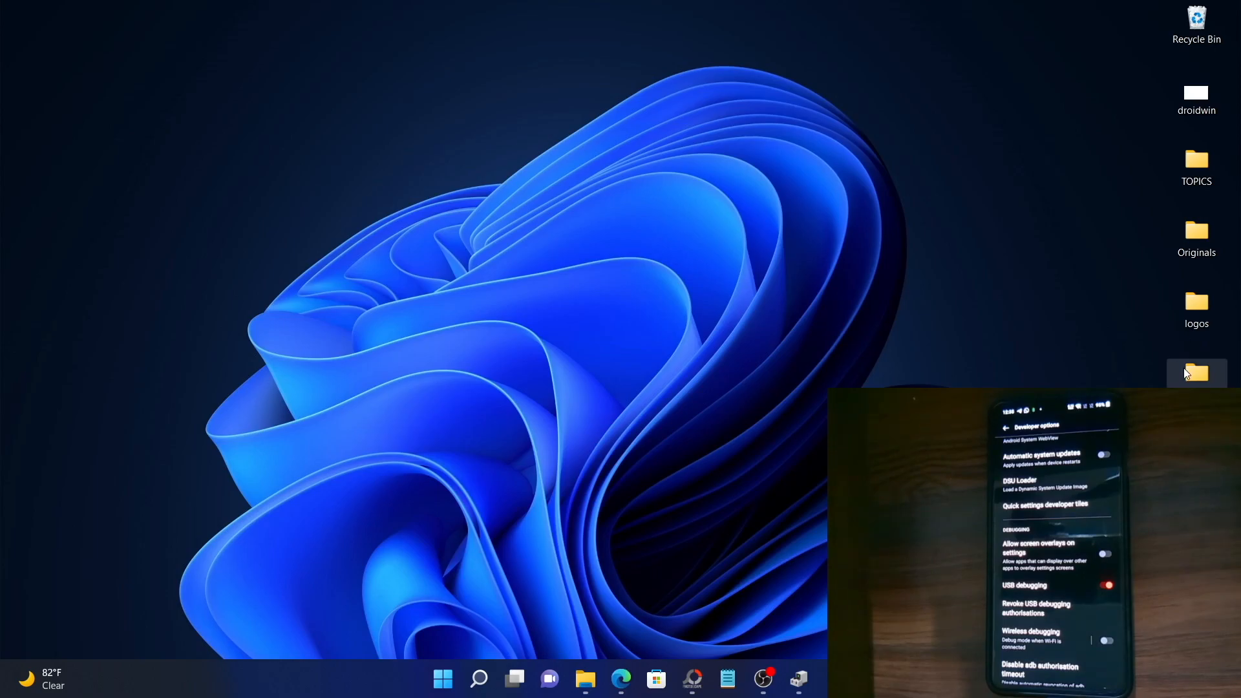
Step: Check the desktop usb_driver folder, then return to the platform-tools Explorer window
double_click(1196, 373)
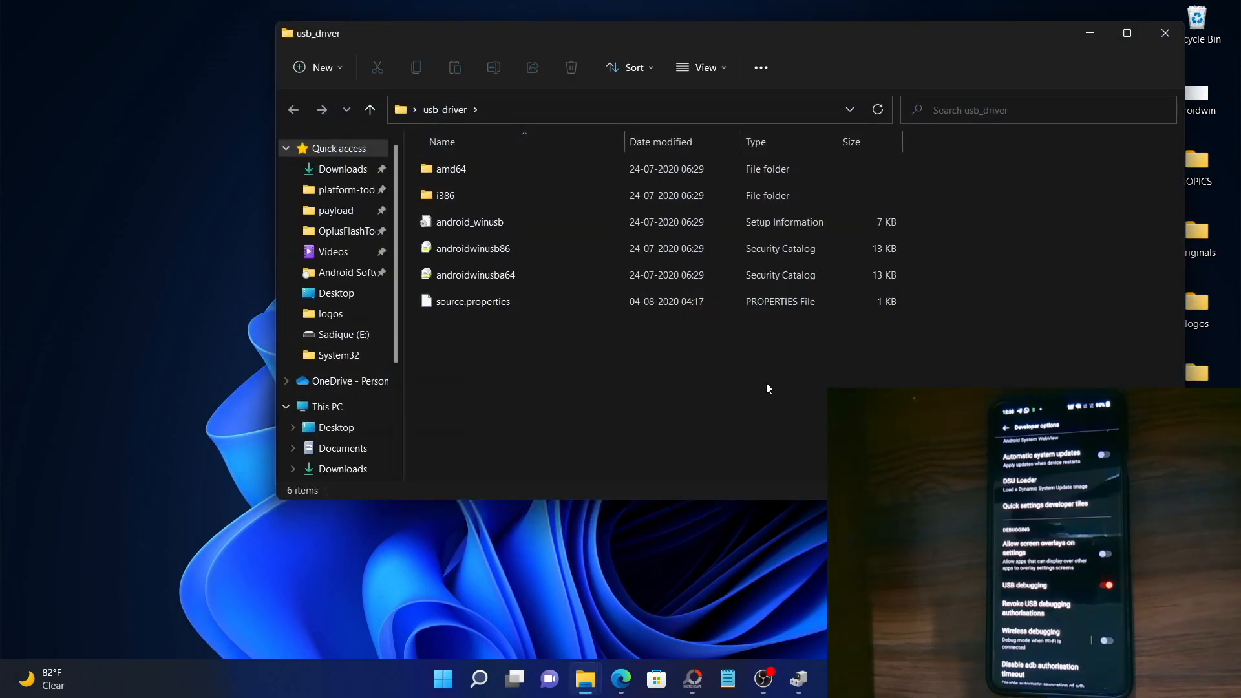
left_click(473, 302)
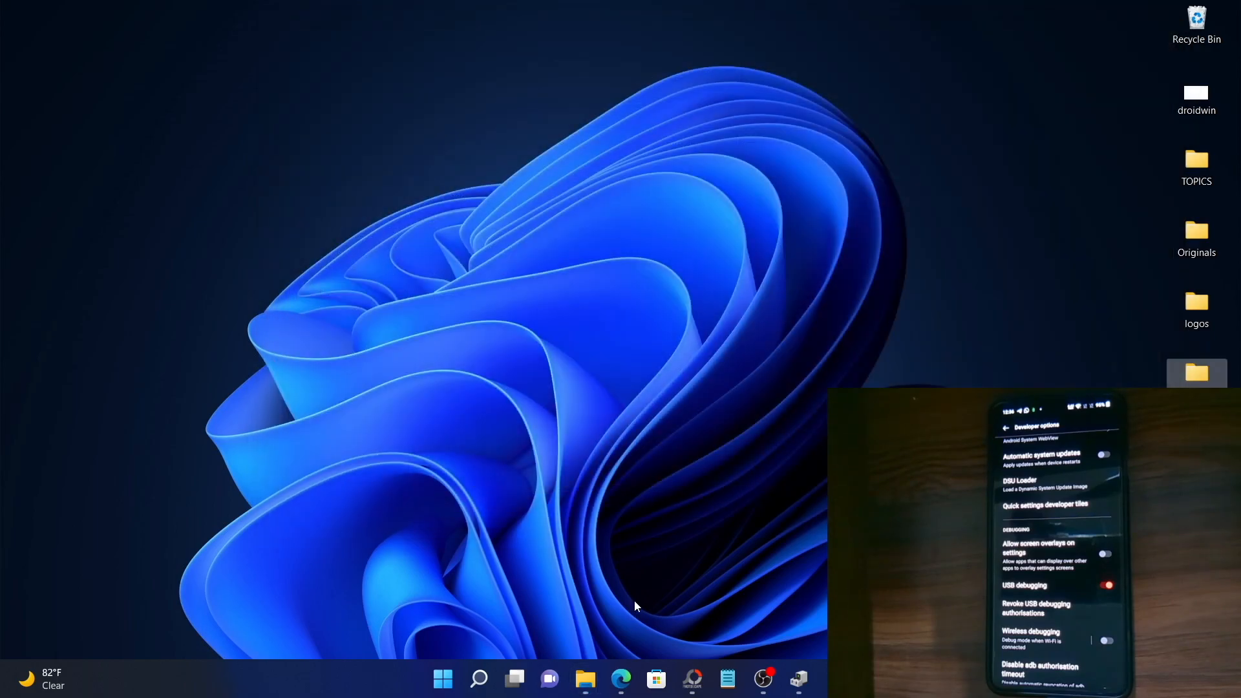
left_click(584, 680)
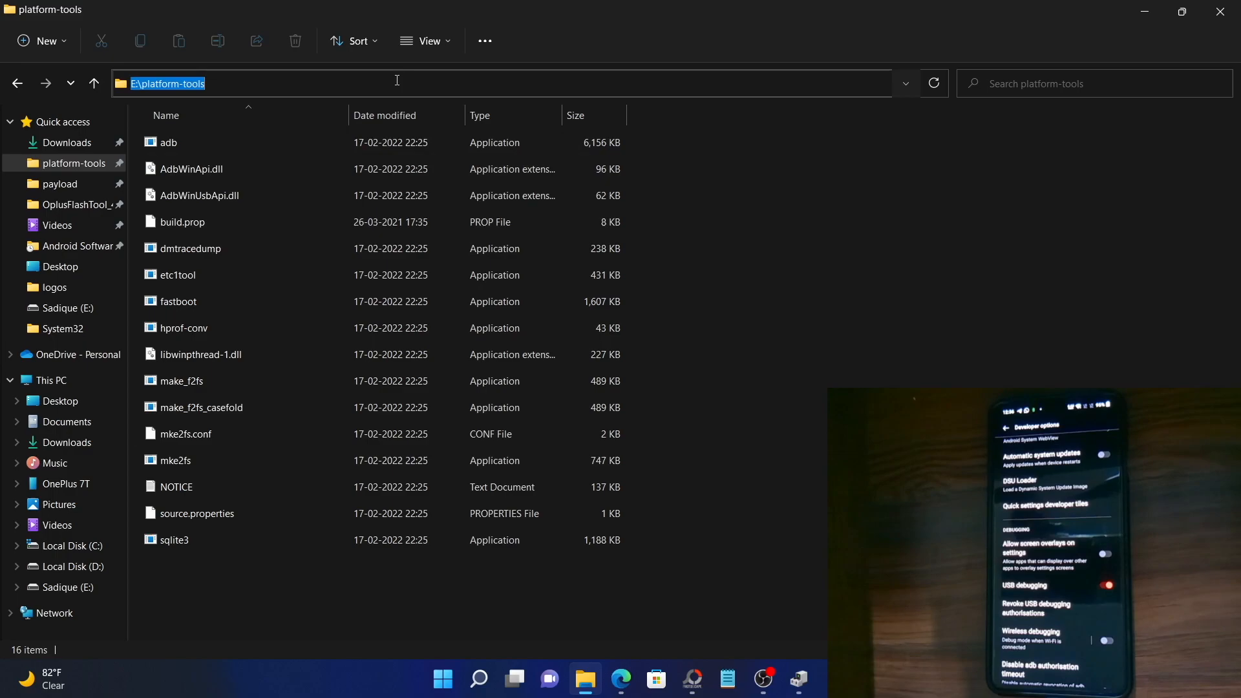
Step: Launch Command Prompt in platform-tools and check attached phones with adb devices
type("C:\\Windows\\System32\\cmd.exe")
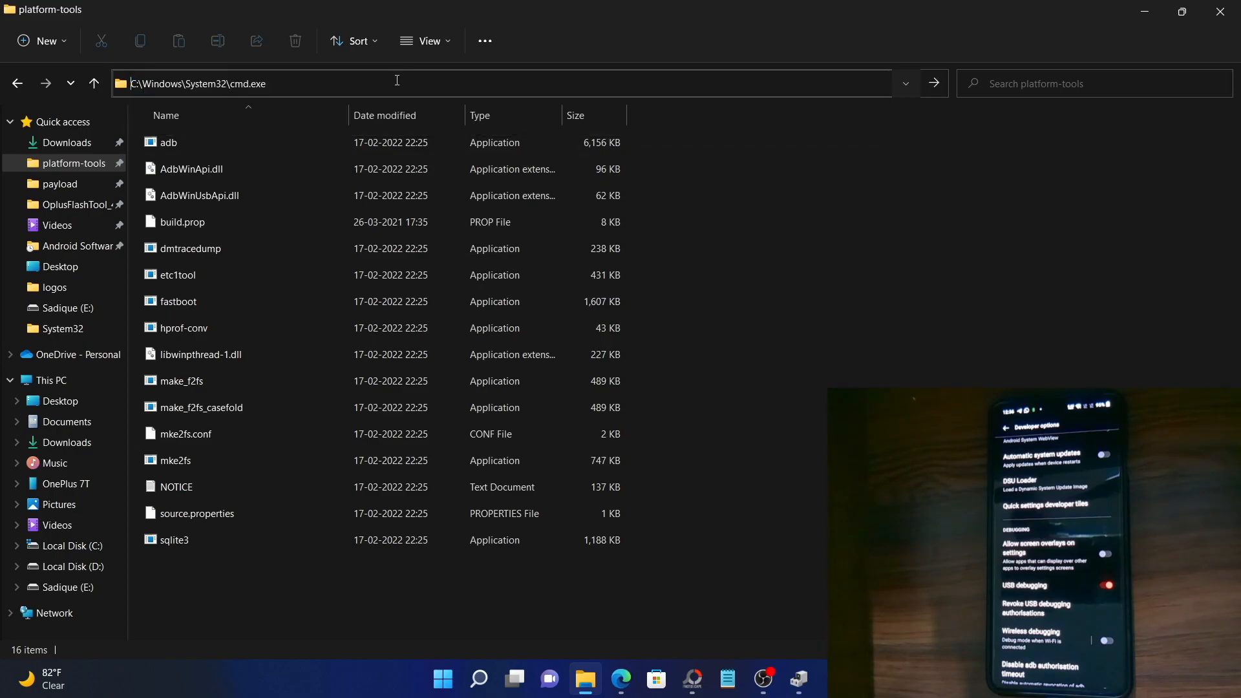
key("Enter")
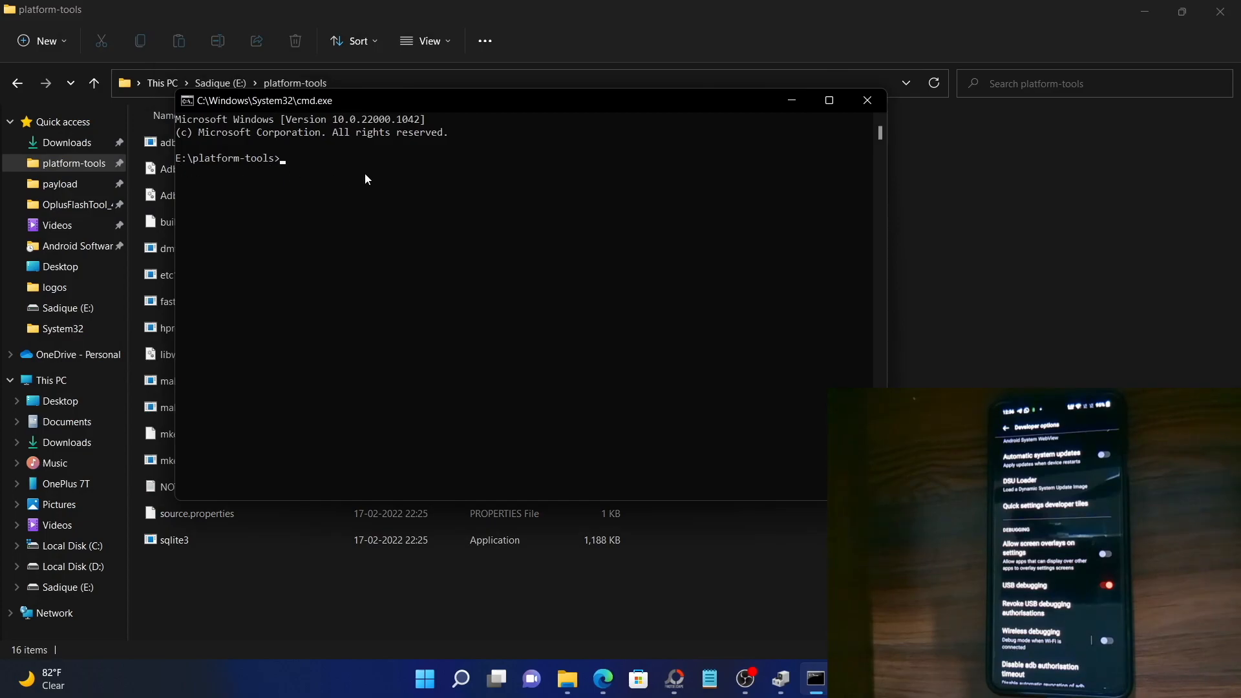
type("adb devices")
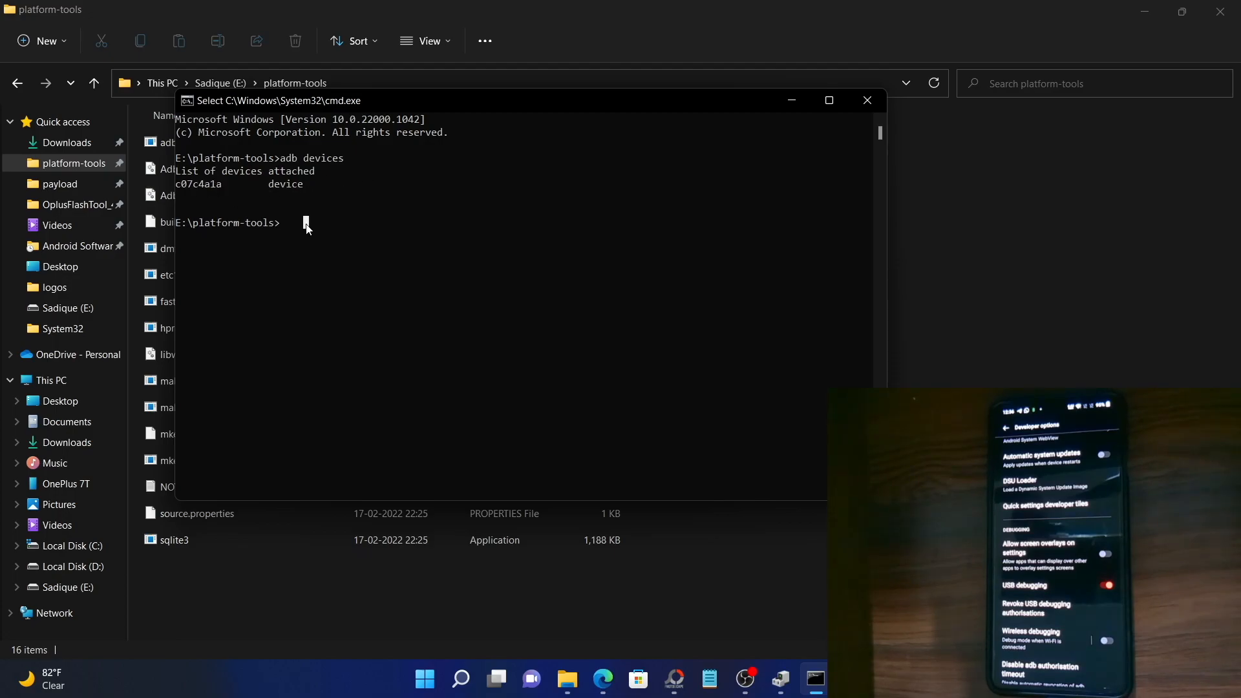
Step: Reboot the phone with 'adb reboot bootloader' and start typing 'fastboot devices'
type("adb reboot")
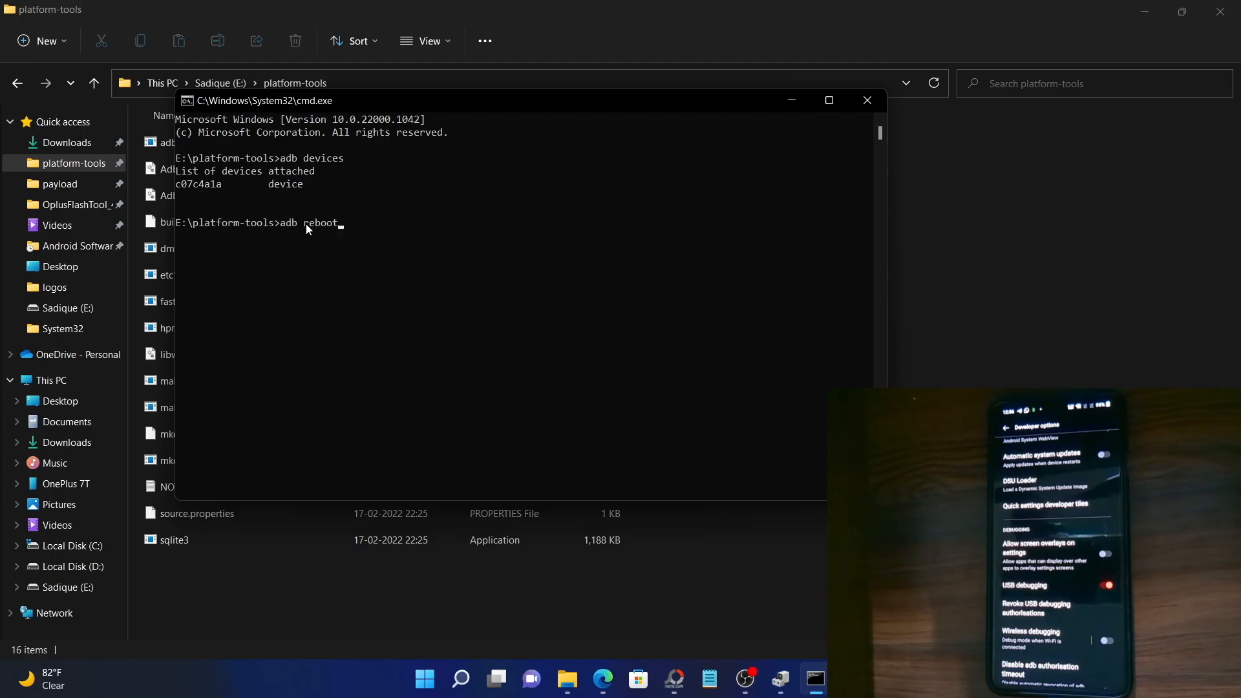
type("bootloader")
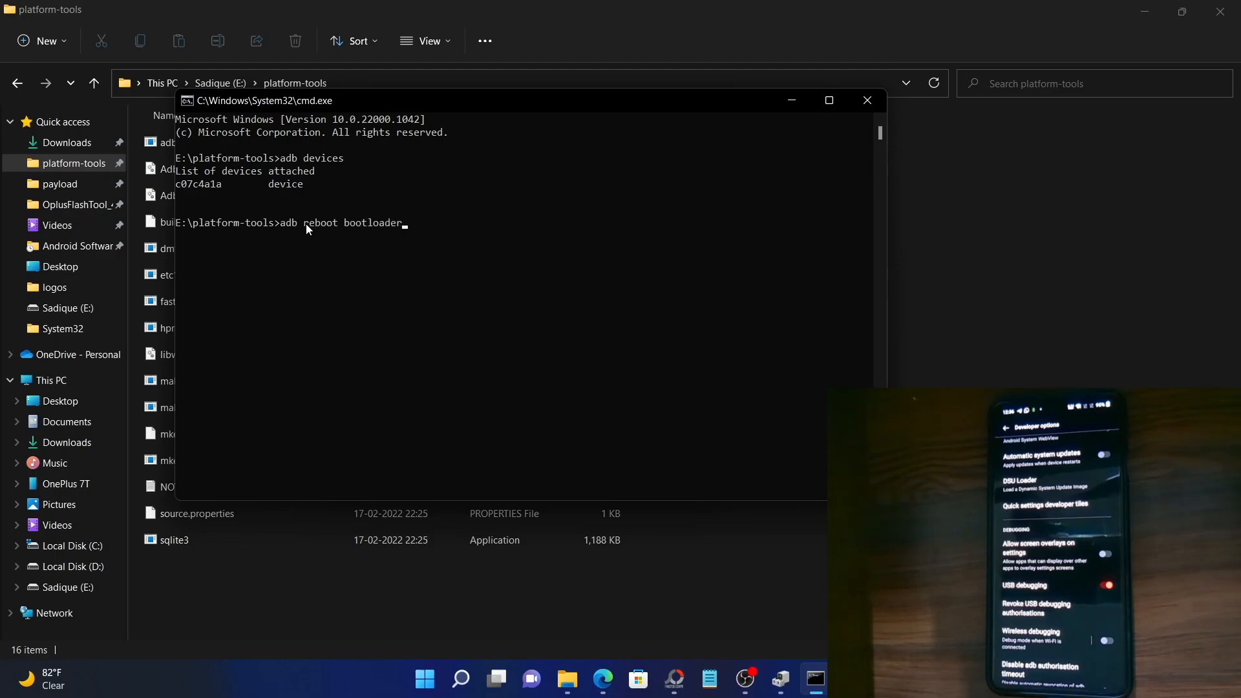
key("enter")
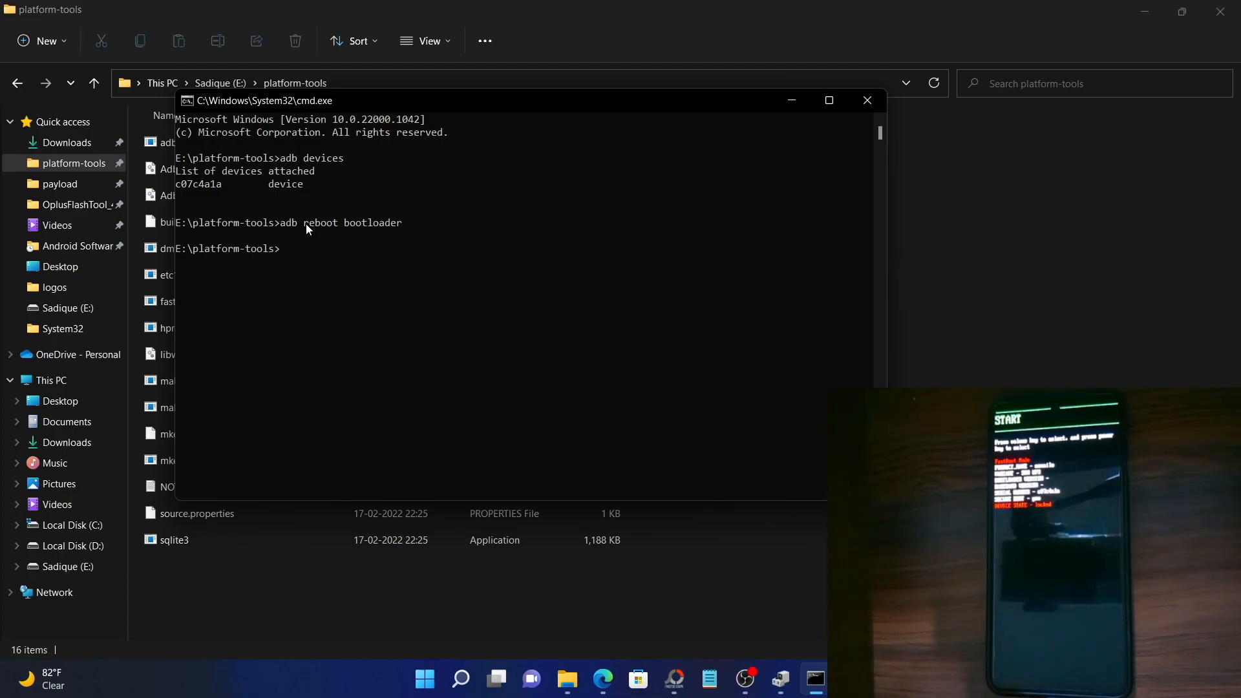
type("fastboot")
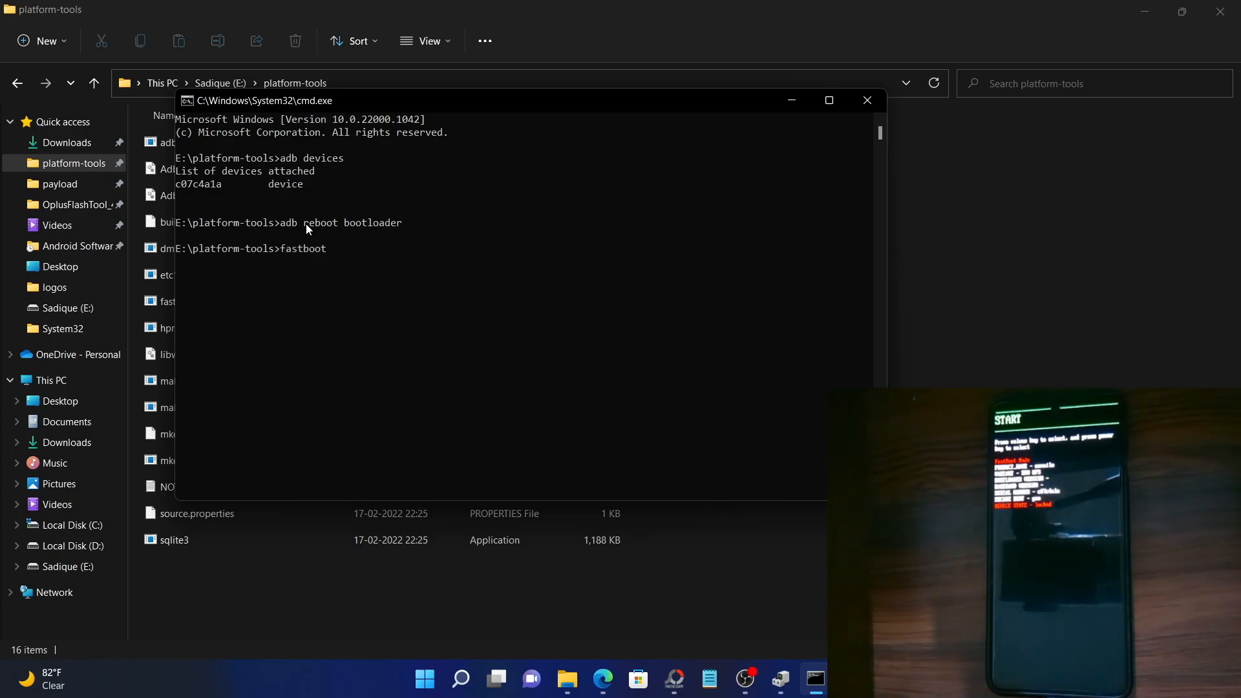
type("de")
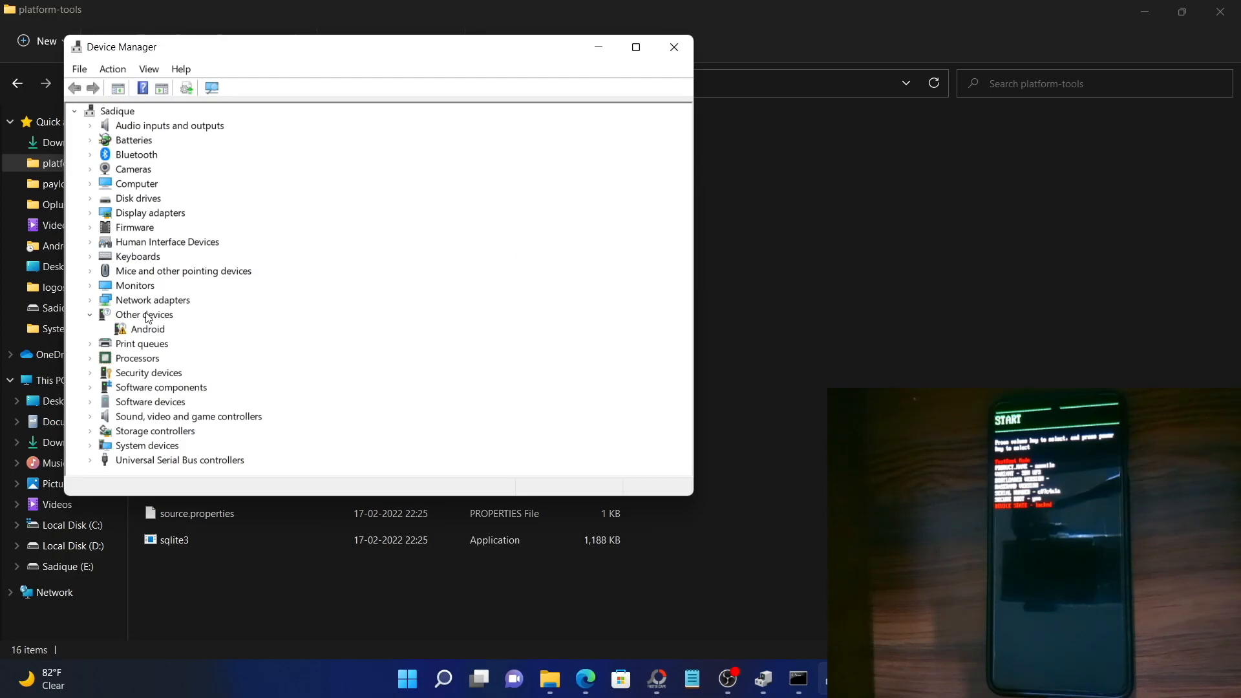
mouse_move(124, 335)
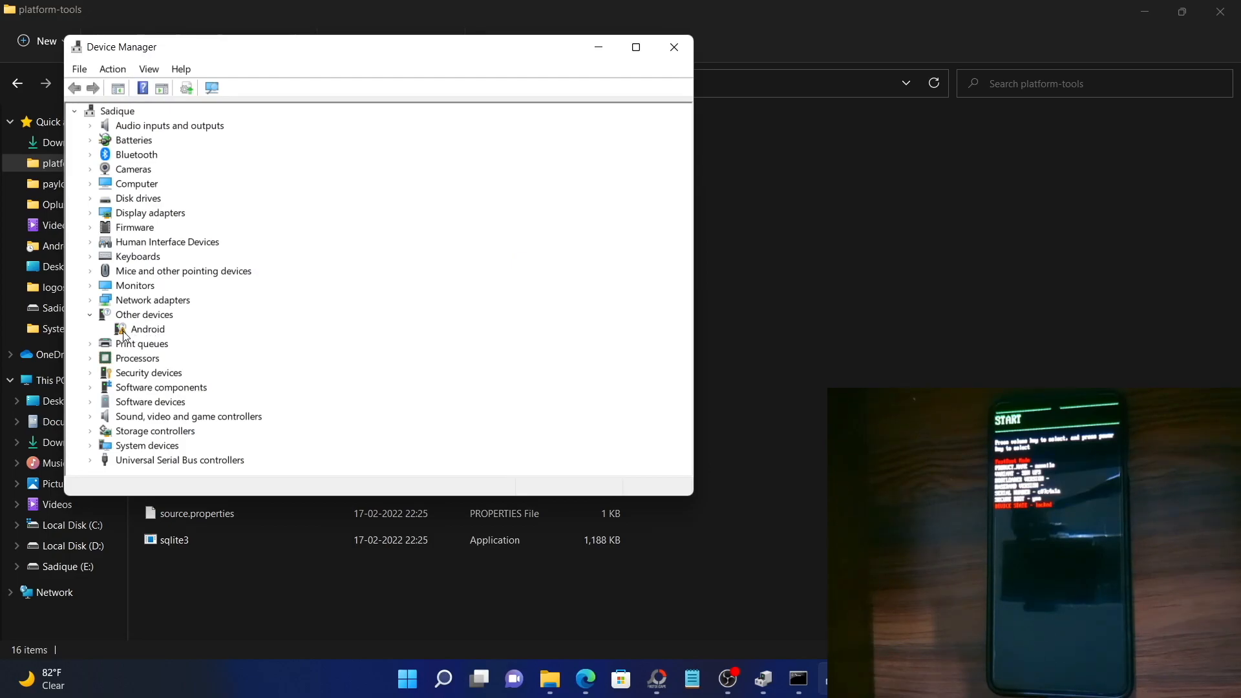
mouse_move(124, 336)
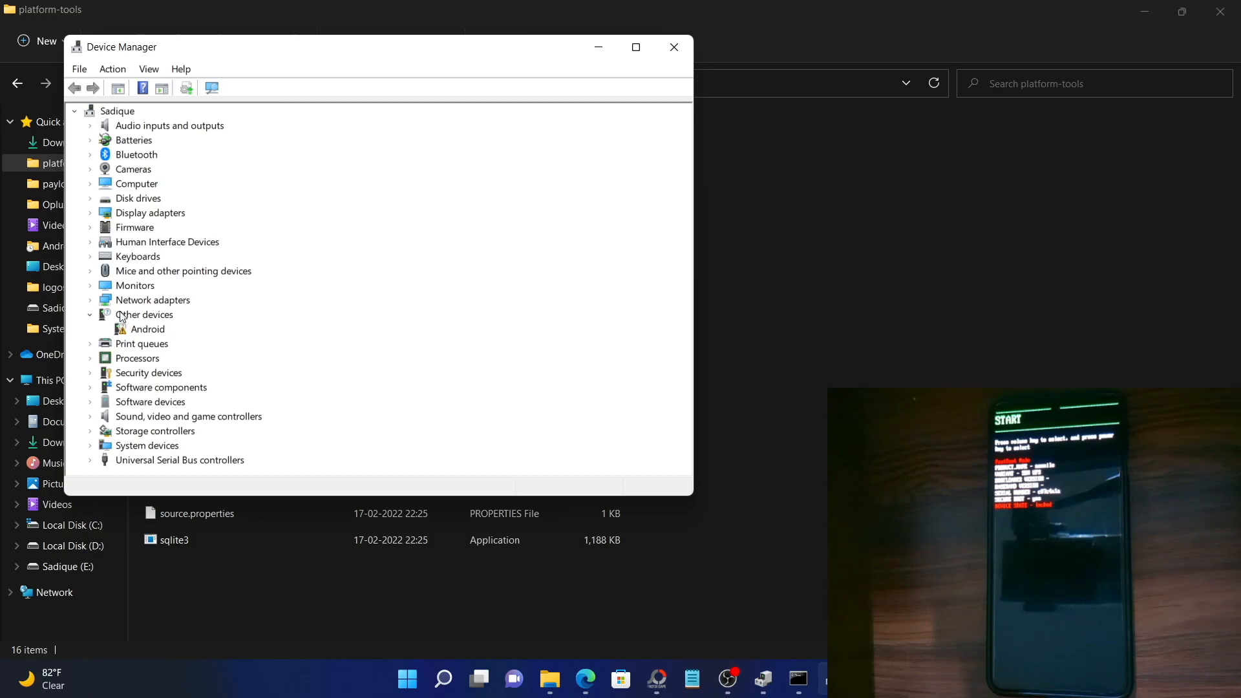
Step: Expand Other devices in Device Manager to view the unrecognized Android entry
left_click(145, 314)
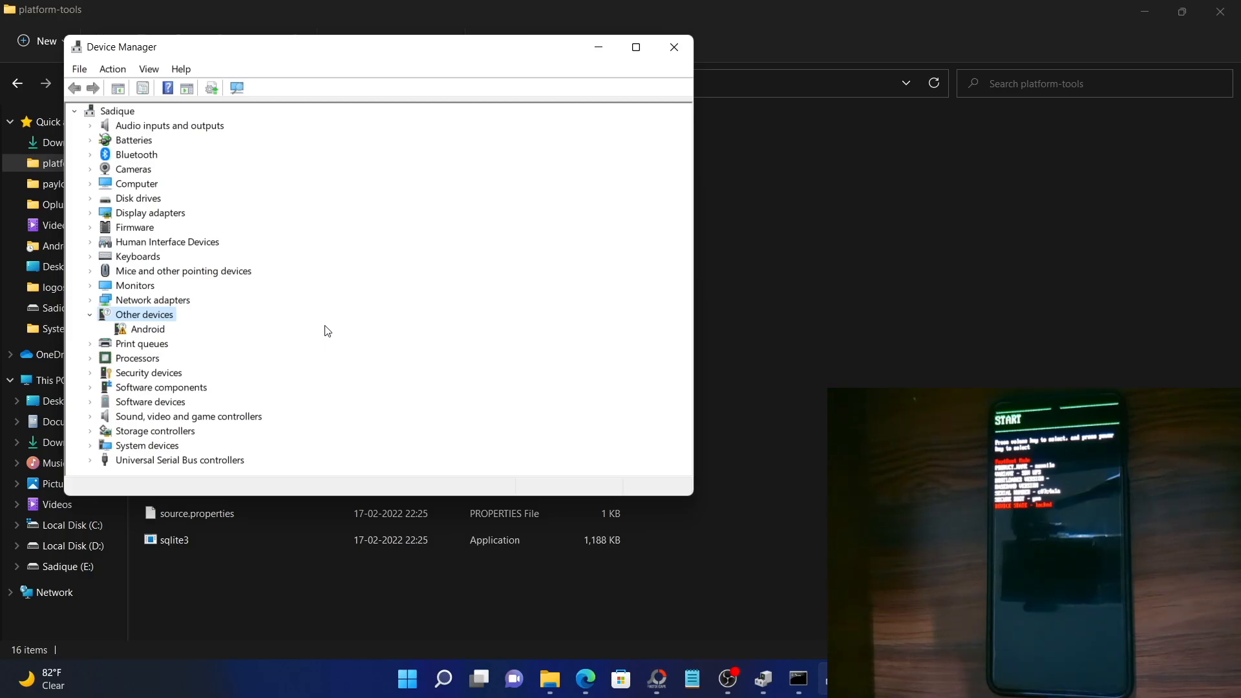
Step: Minimize Device Manager and platform-tools, then reselect the Android device in Device Manager
left_click(673, 46)
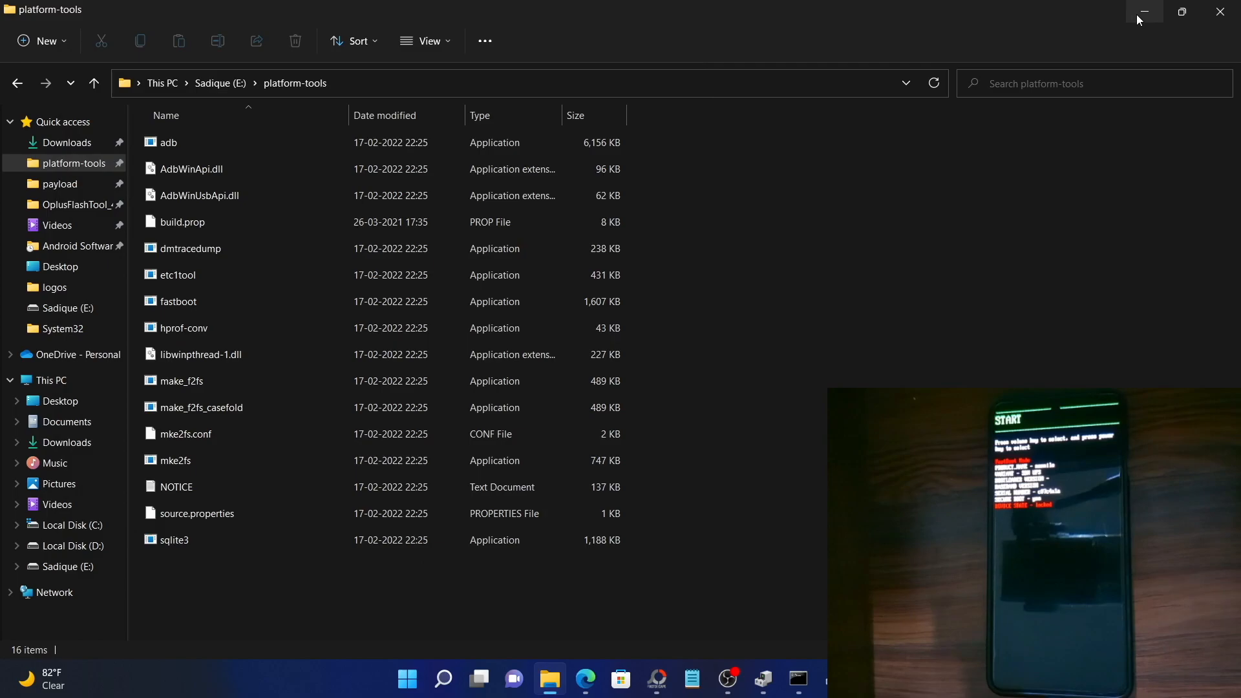
left_click(1143, 11)
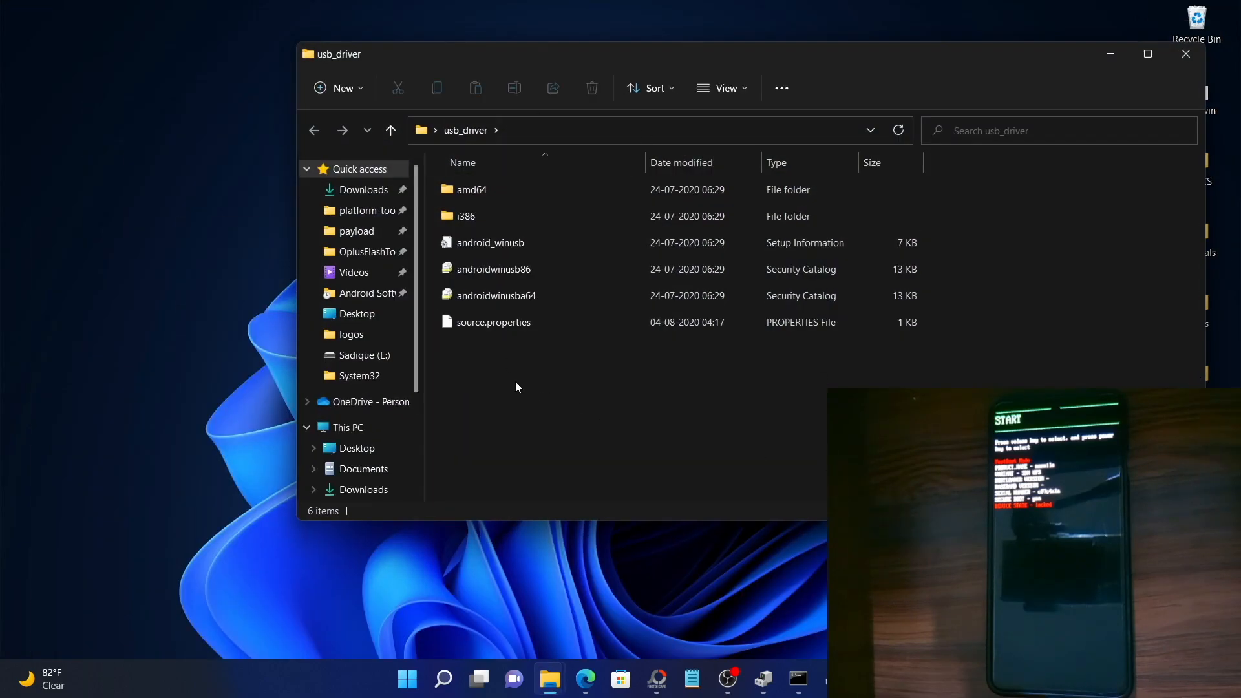
left_click(489, 243)
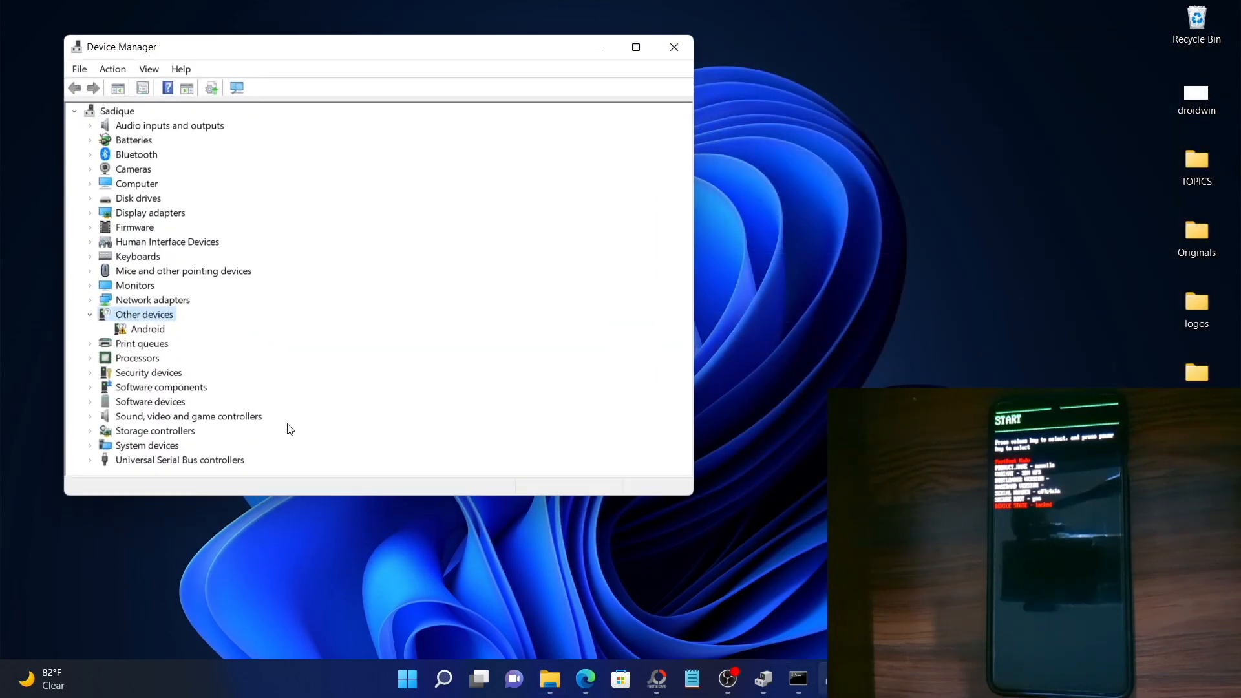
left_click(147, 328)
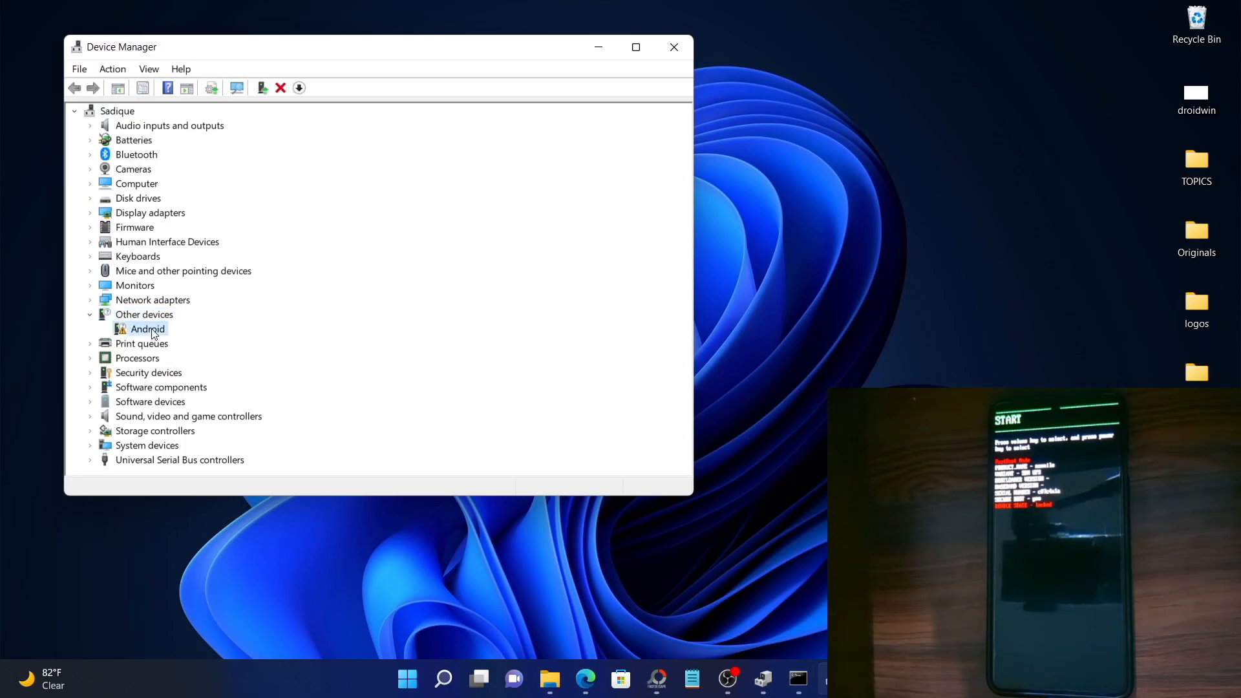
Step: Update the Android device's driver by browsing manually and choosing to pick from a list
right_click(147, 329)
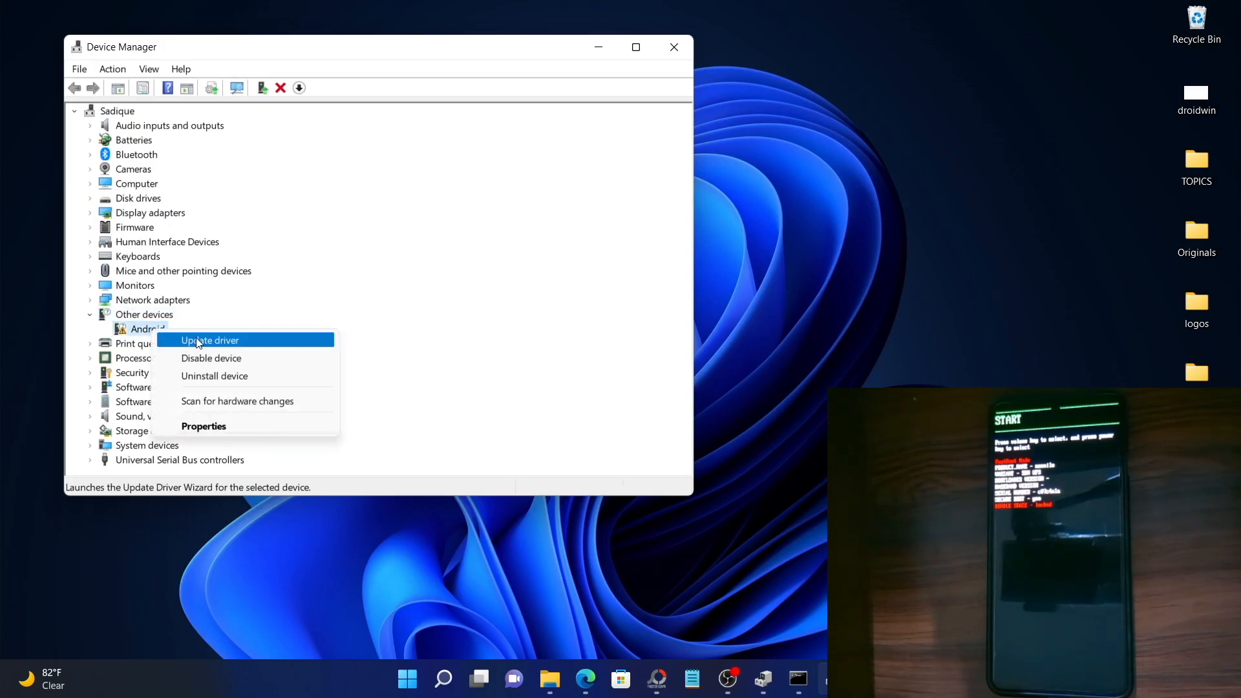
left_click(209, 341)
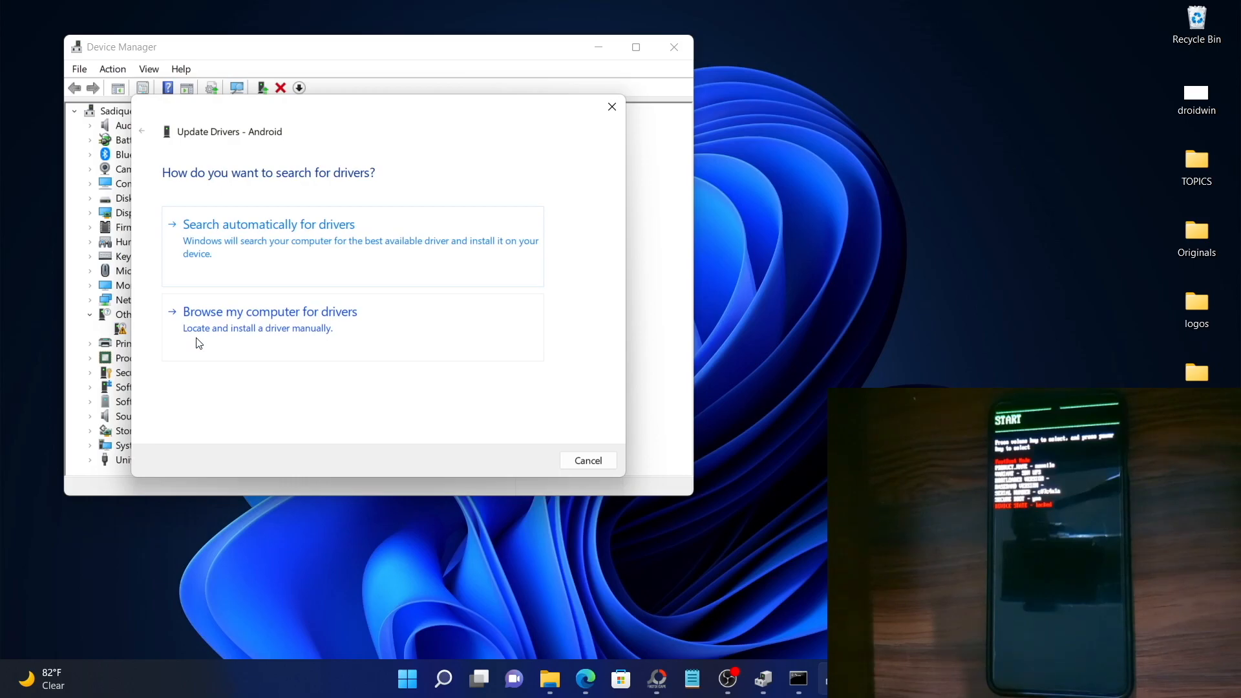
left_click(269, 311)
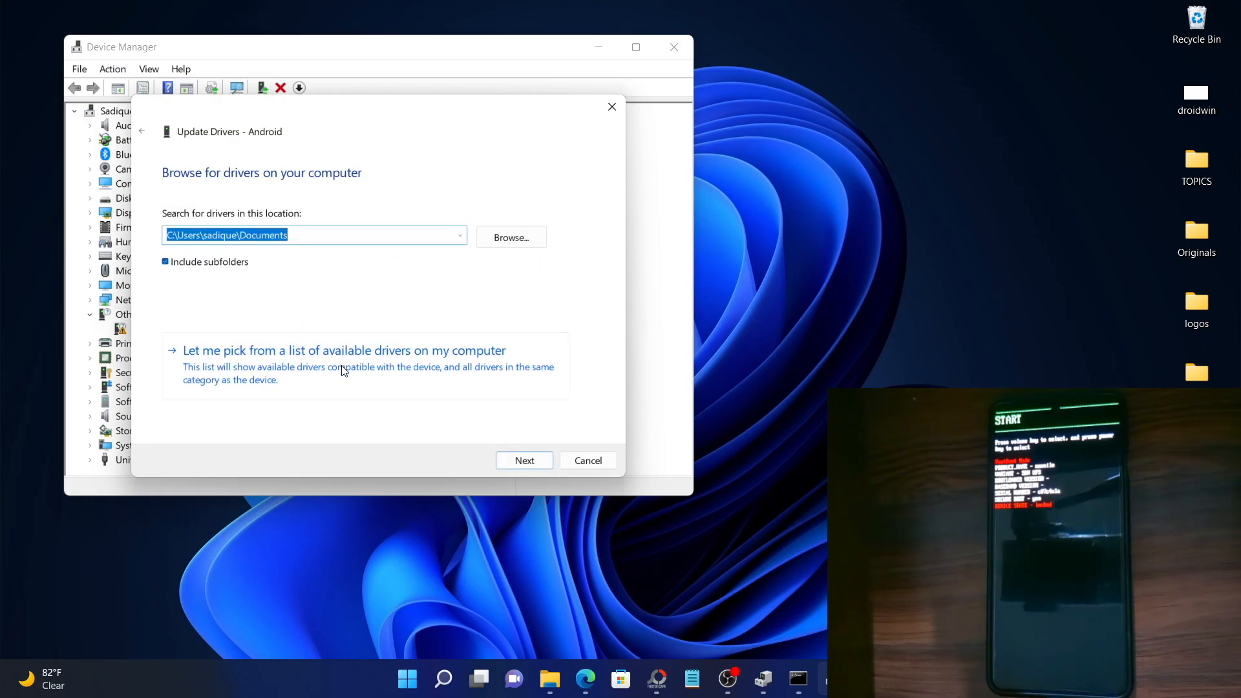
left_click(344, 350)
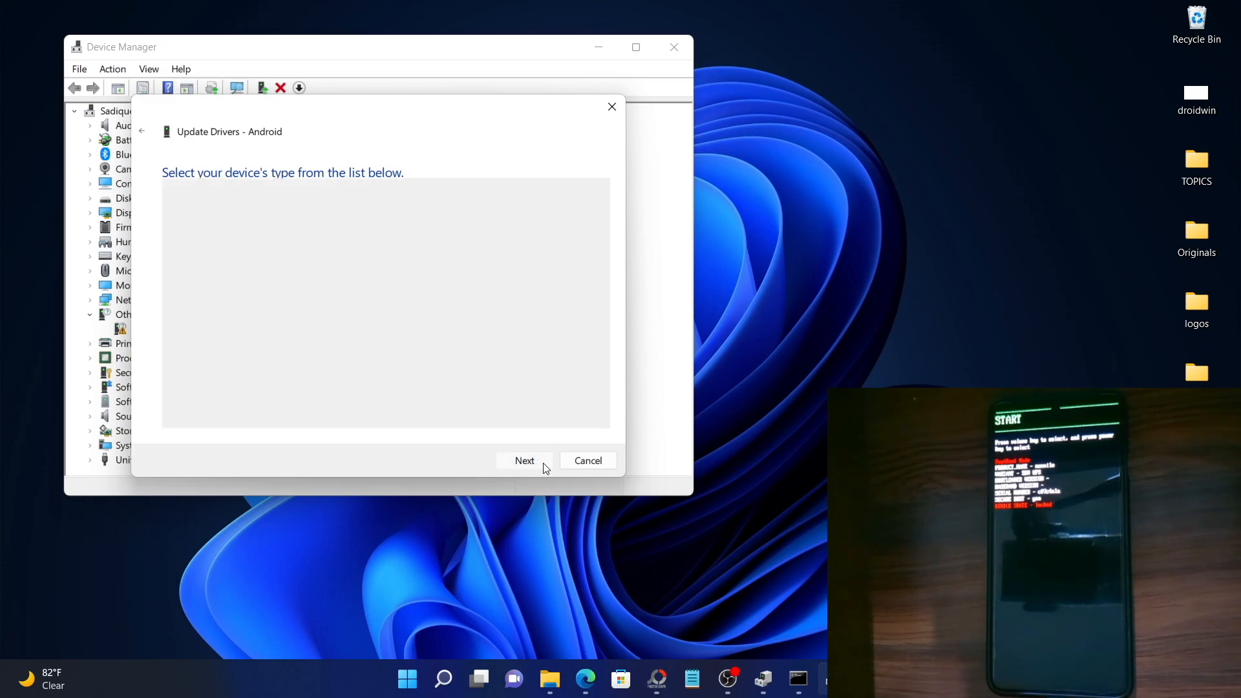
Step: Use Have Disk to select android_winusb.inf from the Desktop usb_driver folder
left_click(524, 461)
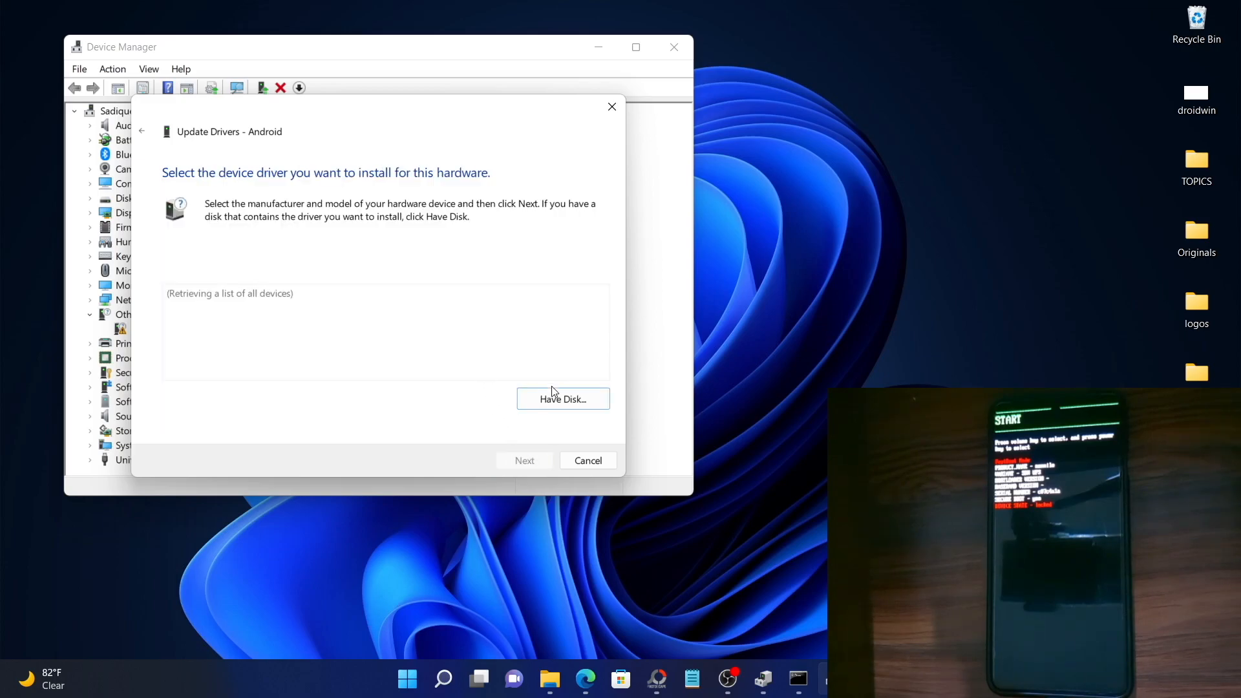
left_click(563, 399)
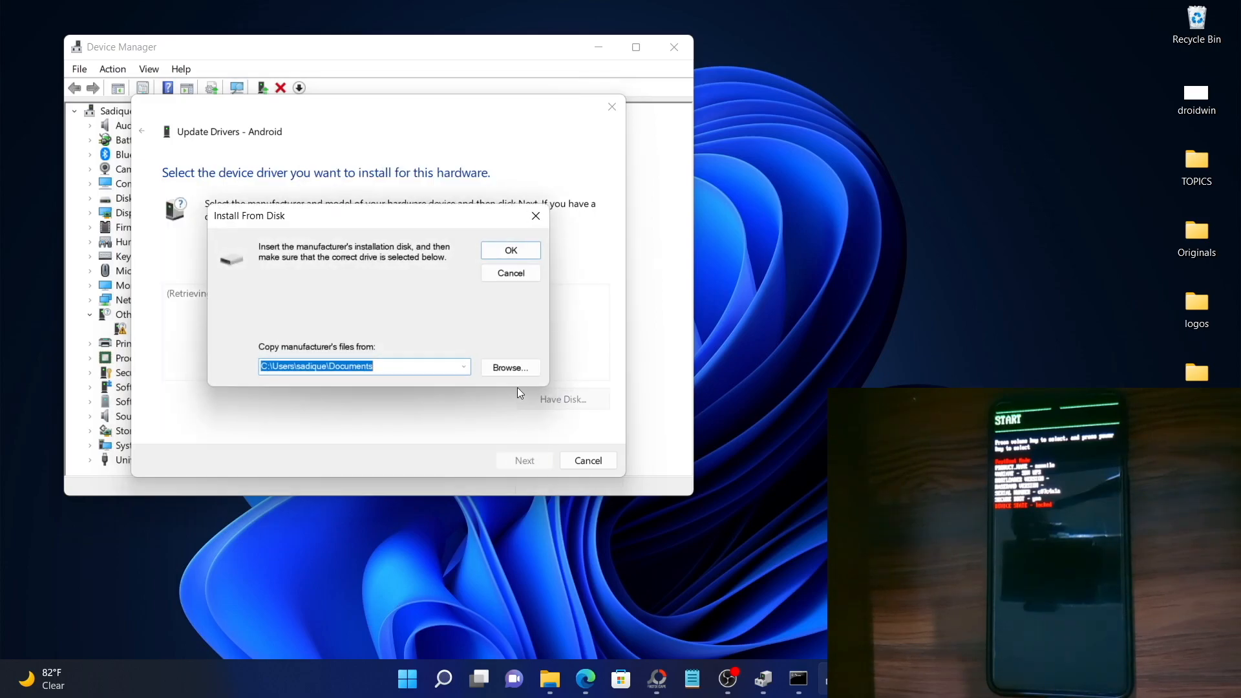
left_click(510, 367)
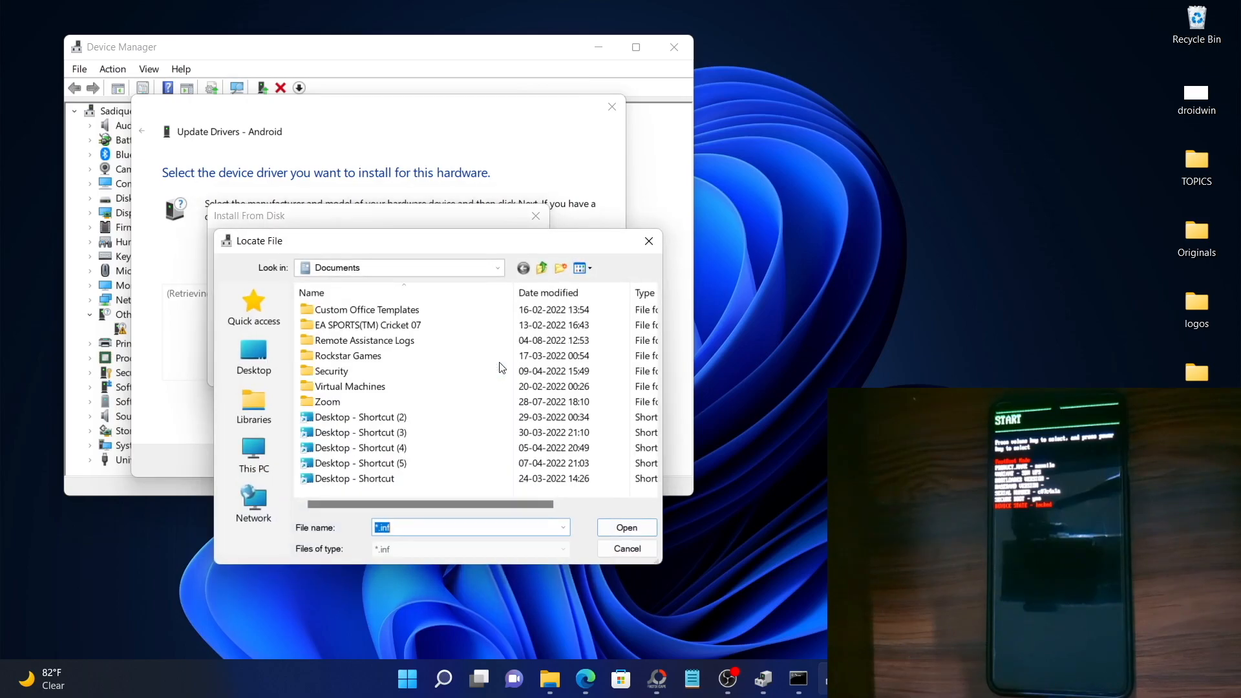
left_click(253, 357)
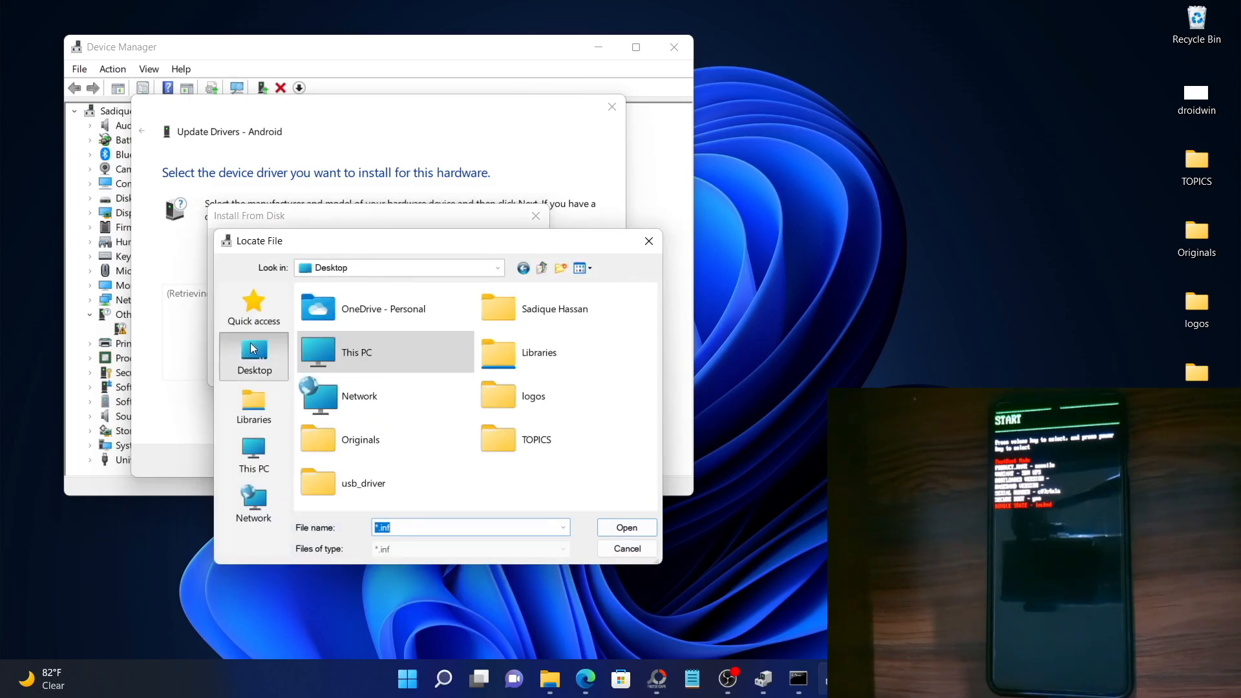
left_click(363, 483)
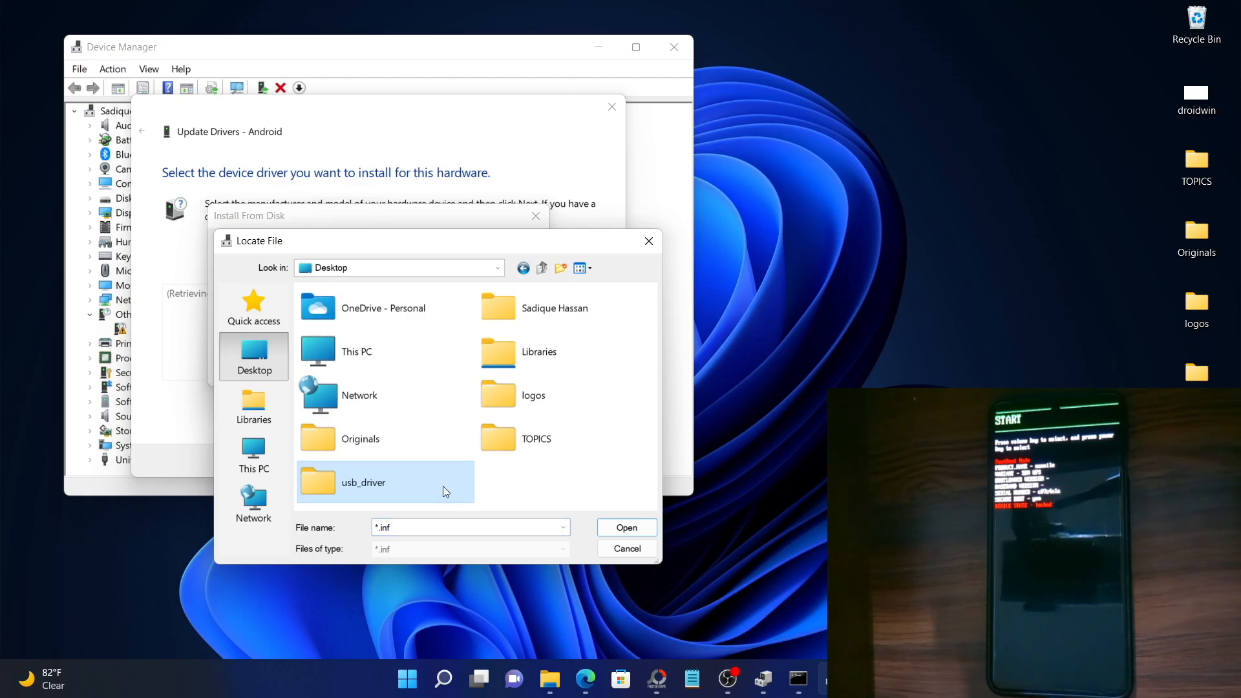
double_click(363, 482)
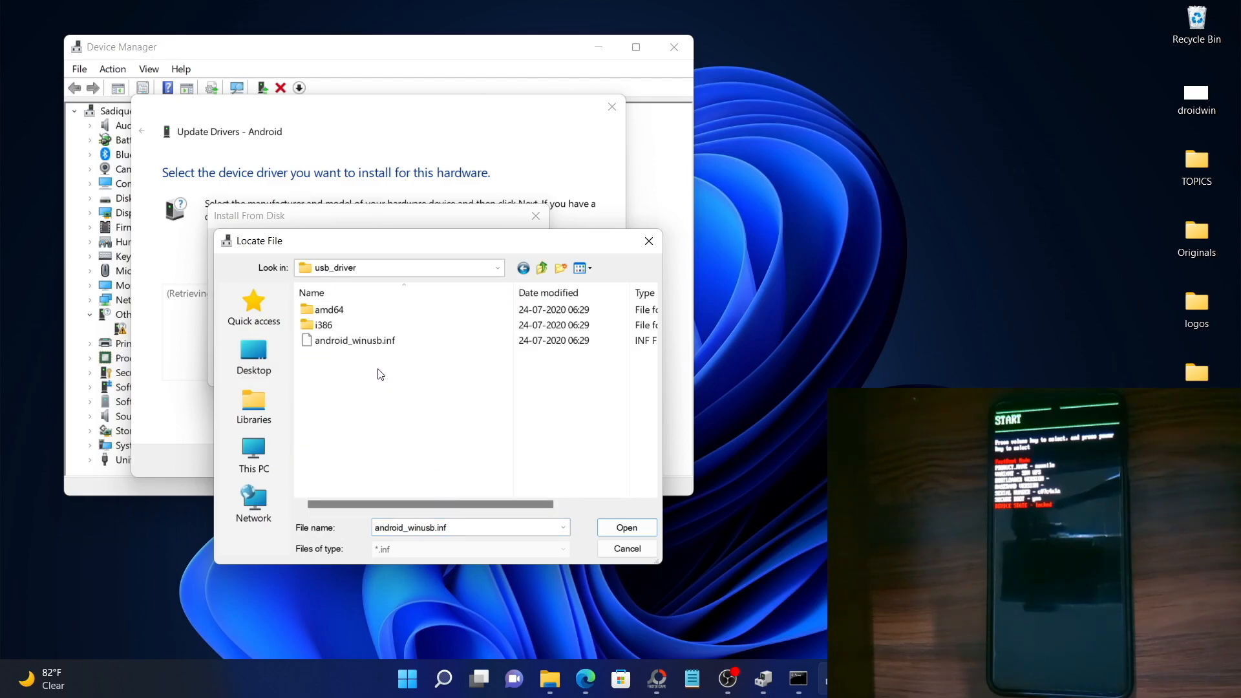
left_click(354, 341)
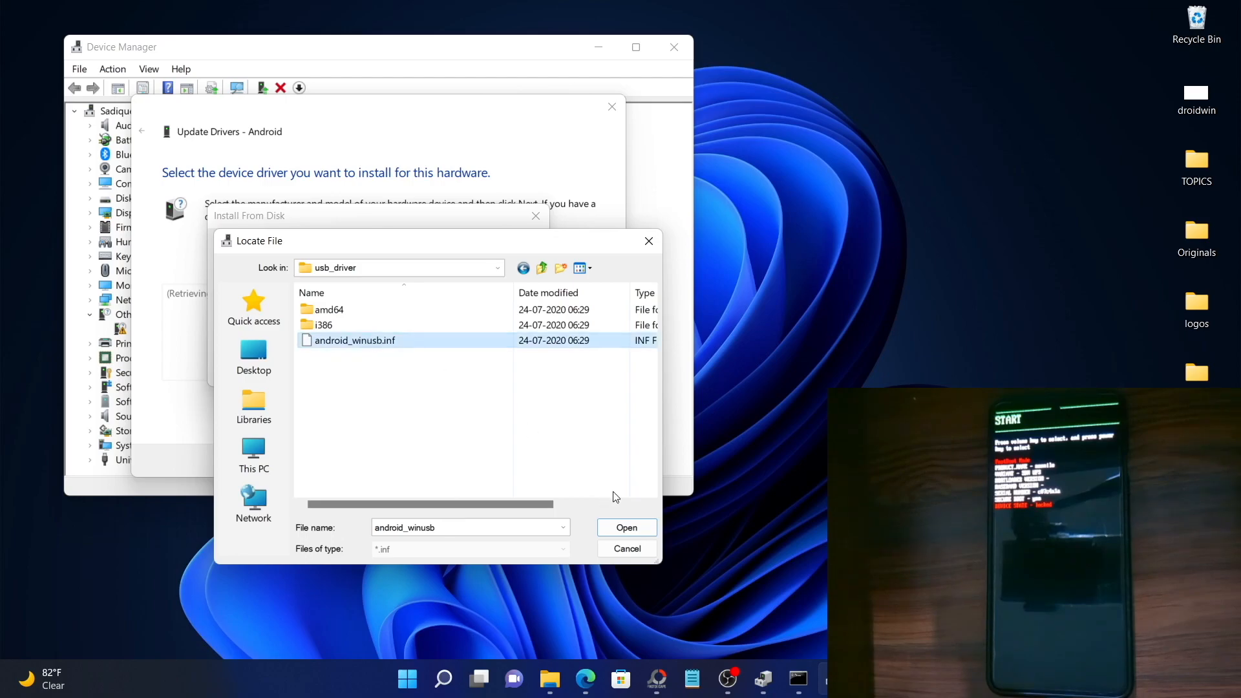
left_click(626, 528)
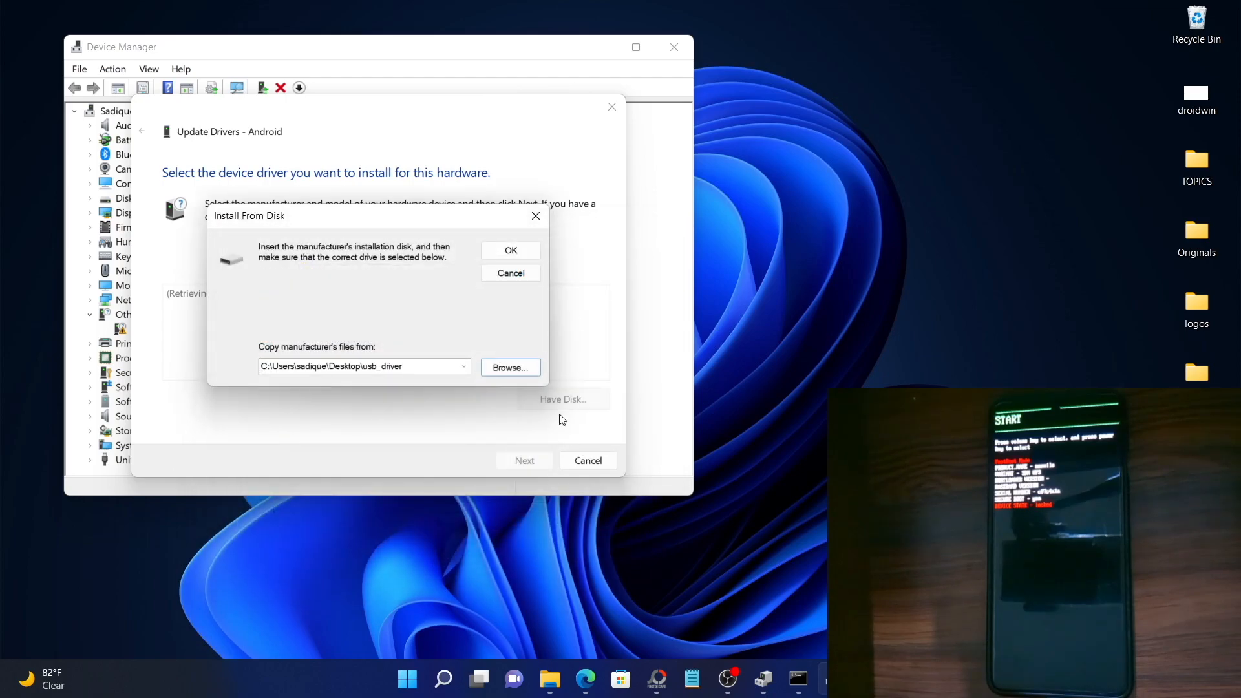
Step: Install the Android Bootloader Interface model, accepting the Update Driver Warning
left_click(510, 250)
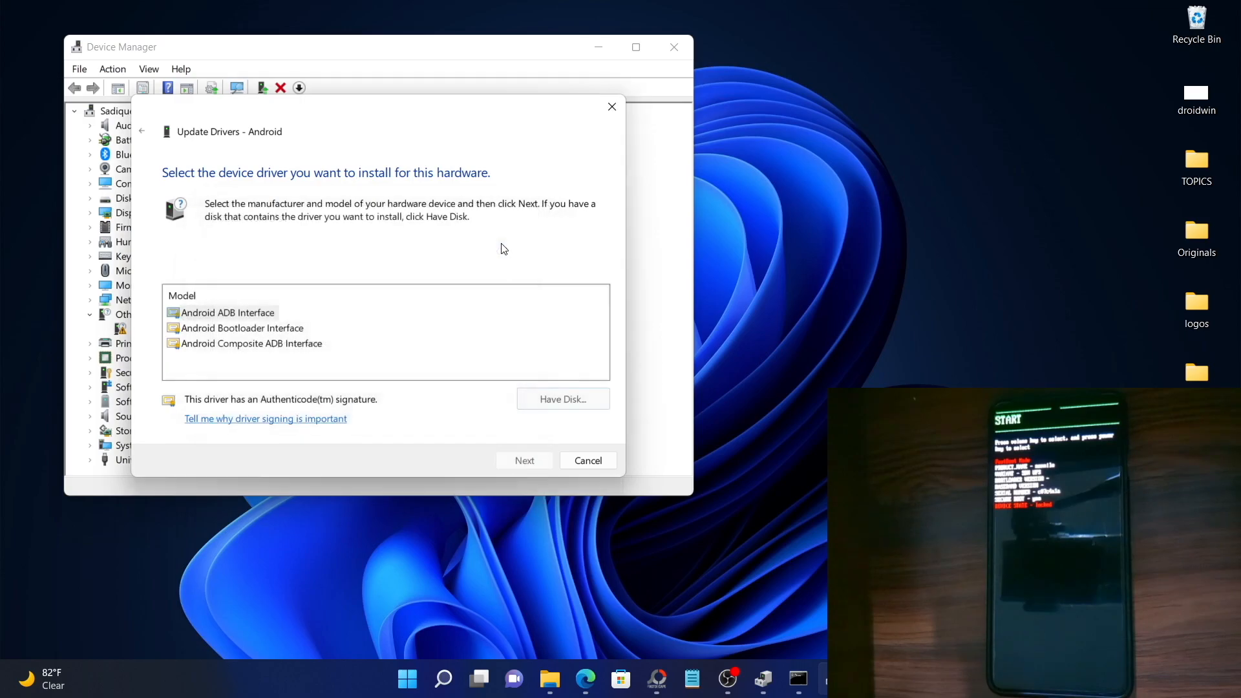
left_click(228, 311)
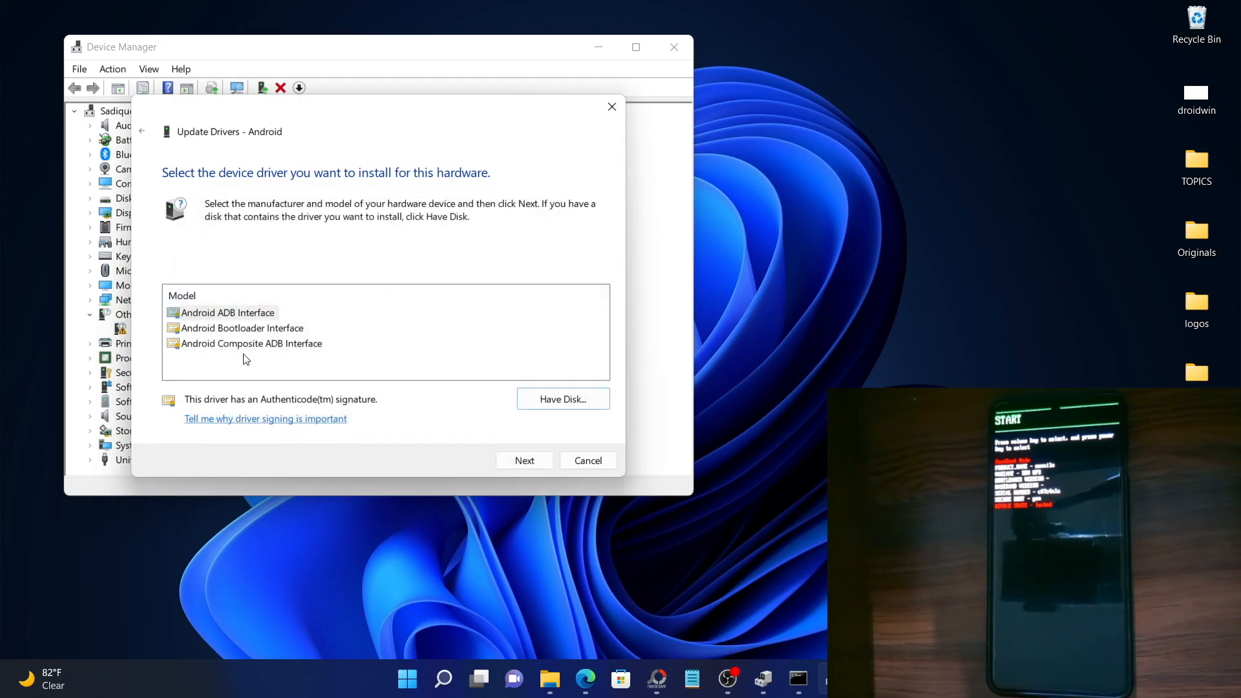
left_click(243, 328)
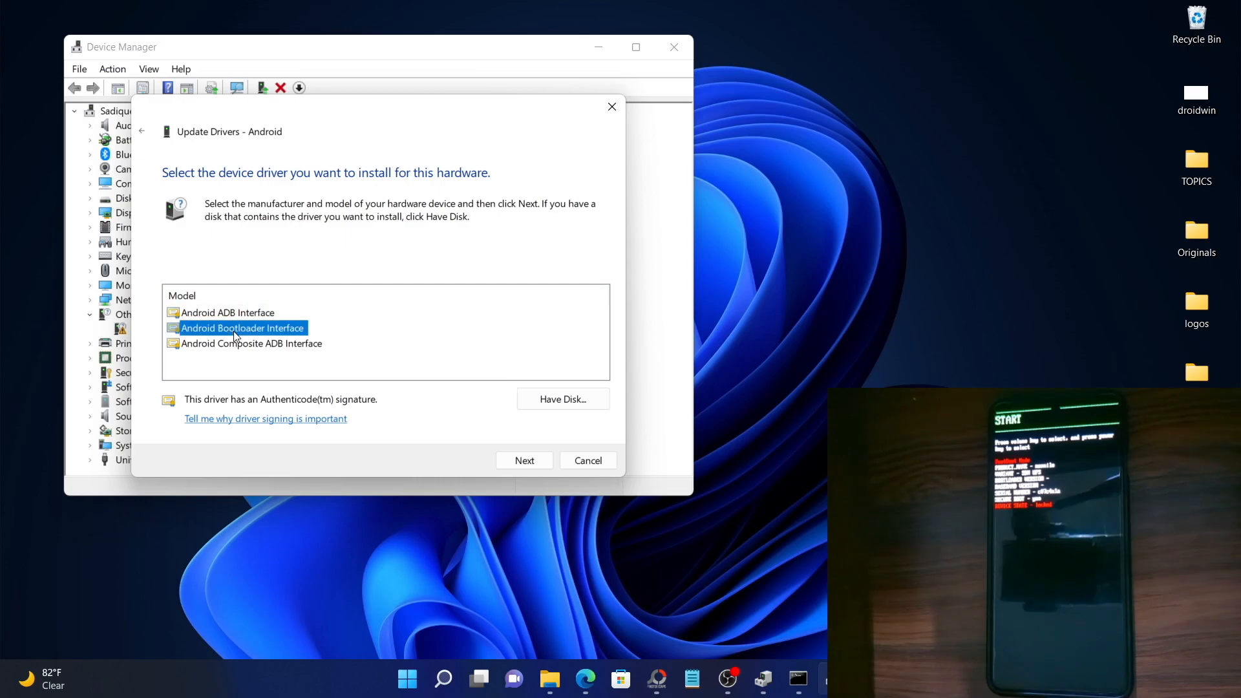
mouse_move(232, 333)
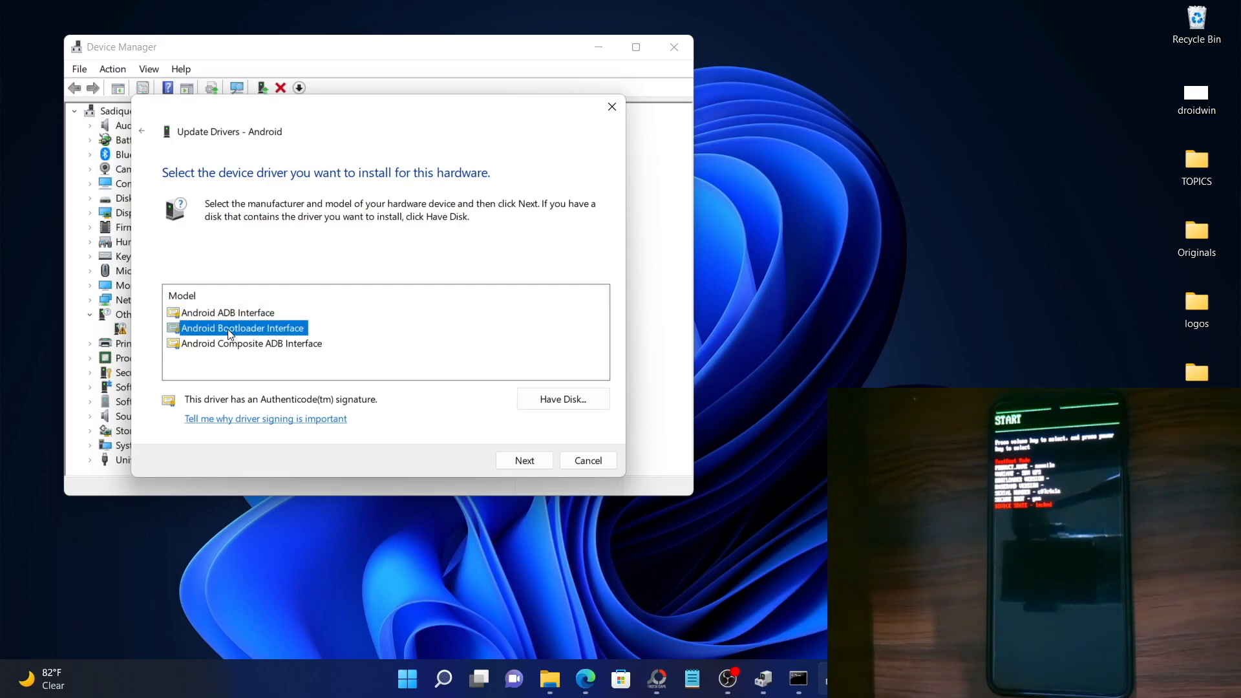
left_click(525, 460)
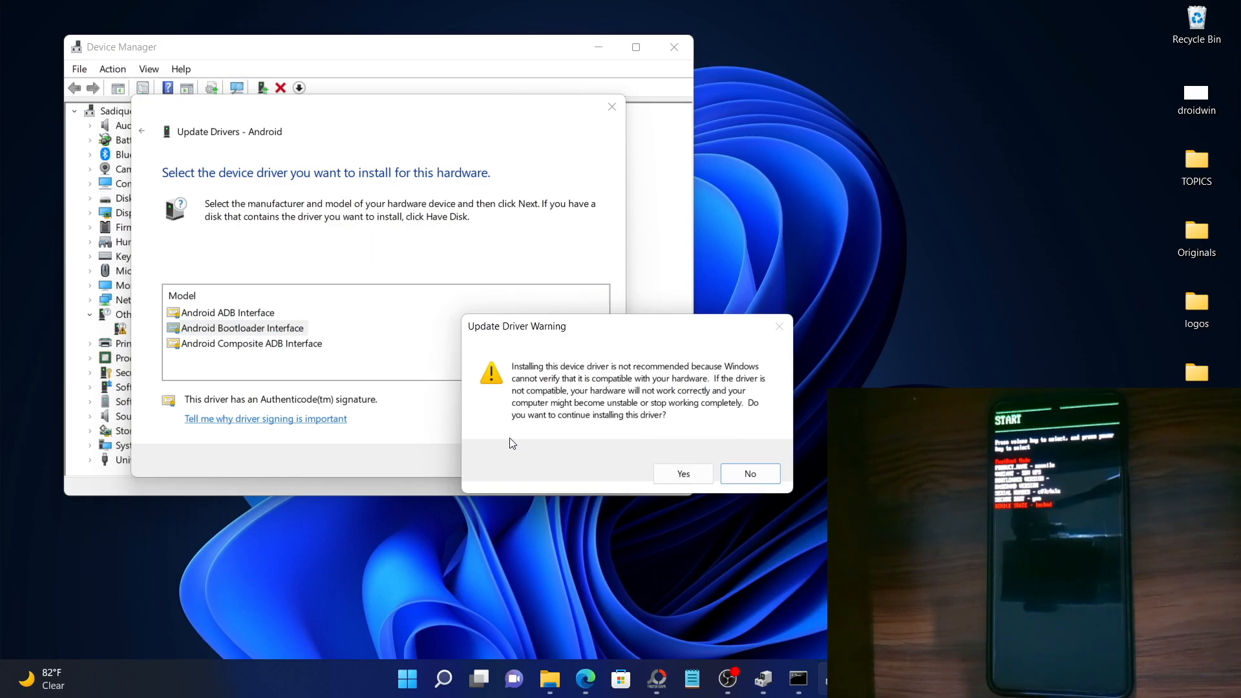
mouse_move(655, 468)
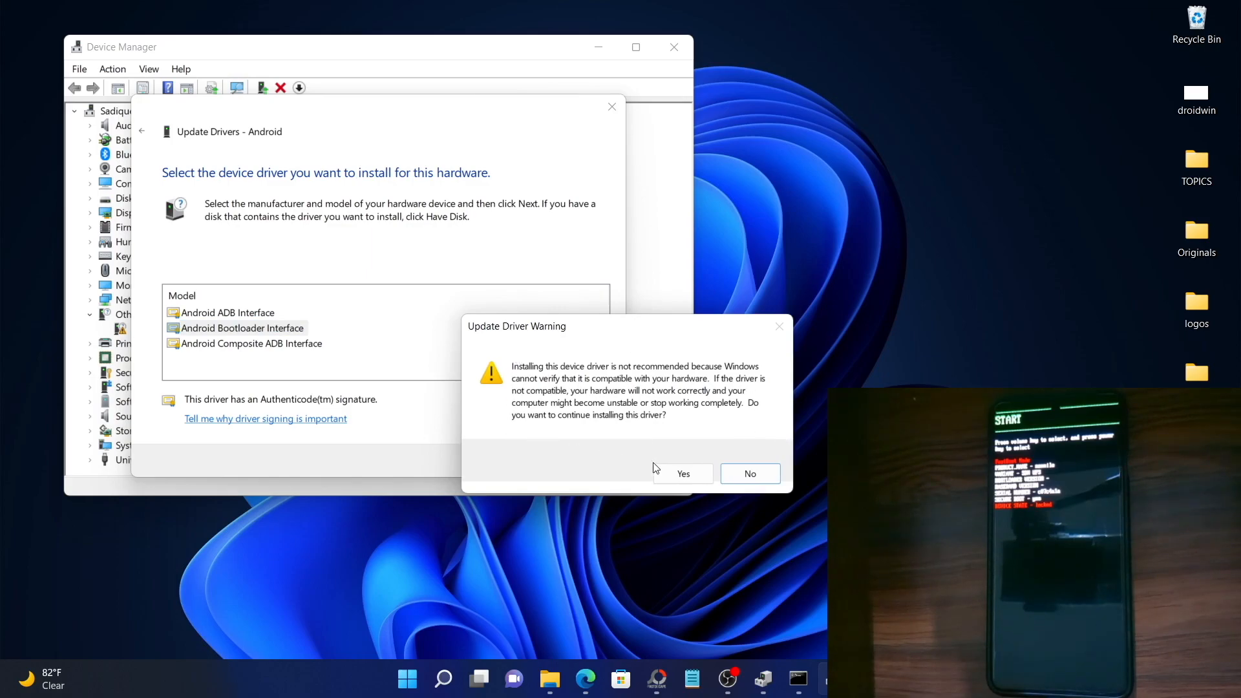
left_click(682, 473)
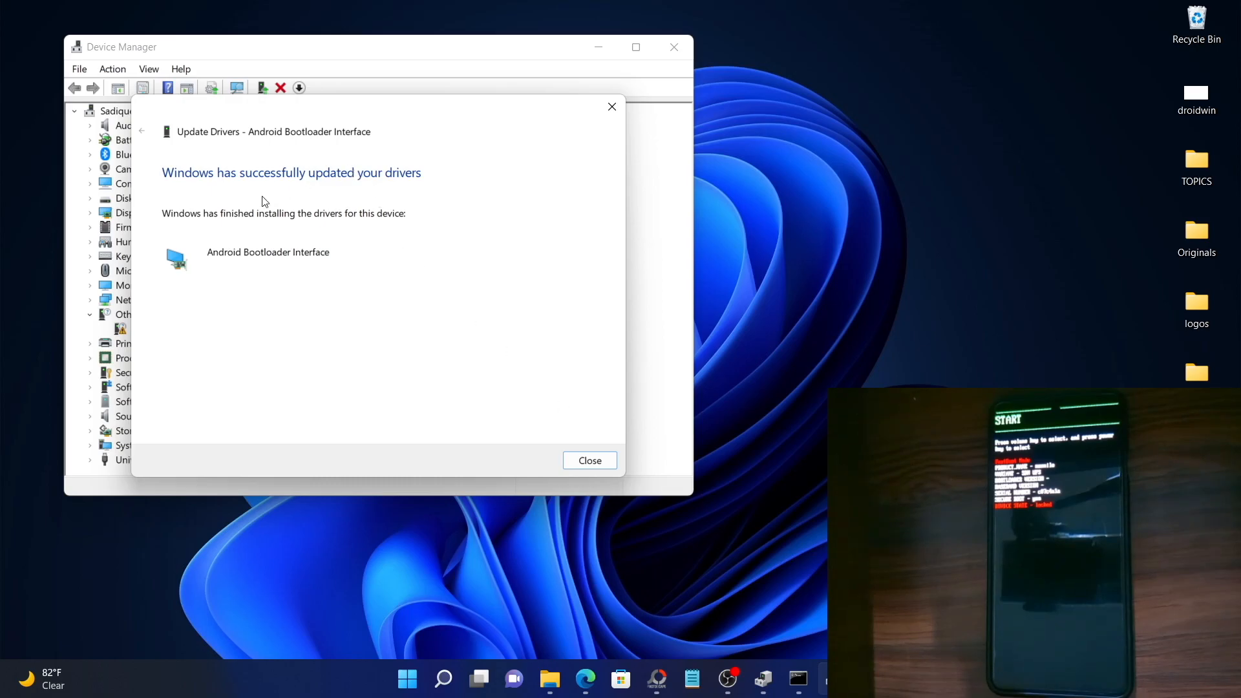
mouse_move(551, 394)
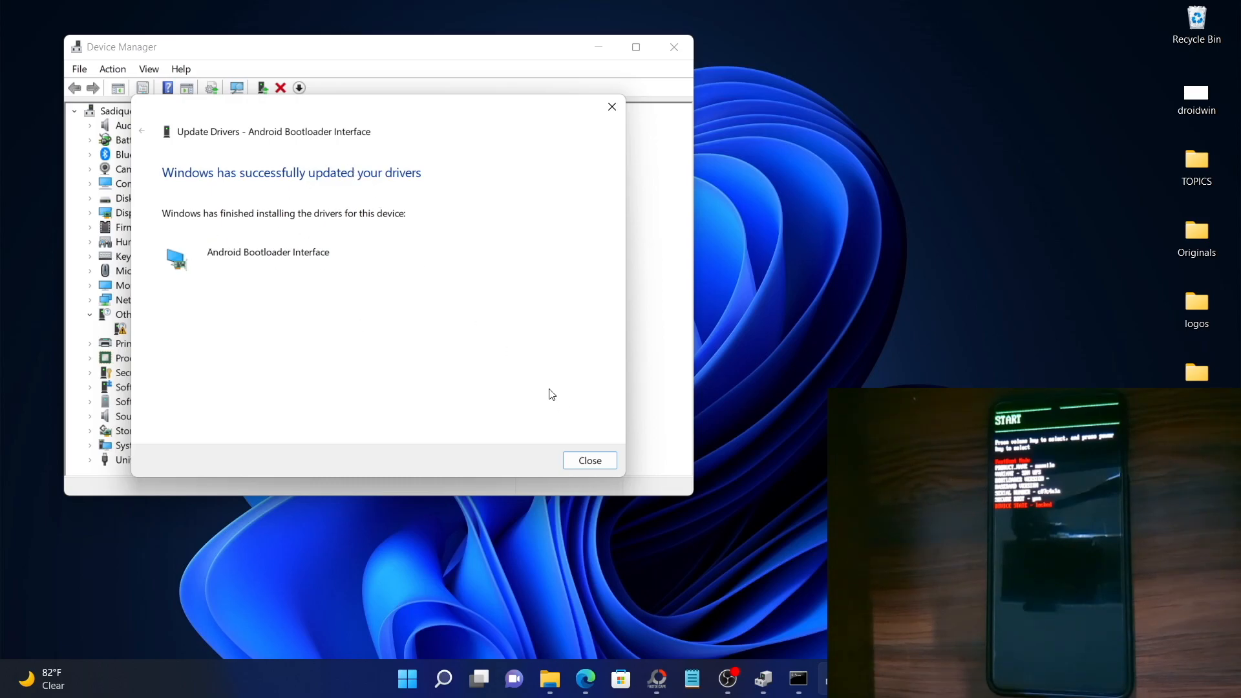
Step: Close the finished Update Drivers wizard to reveal Android Bootloader Interface under Android Device
left_click(589, 459)
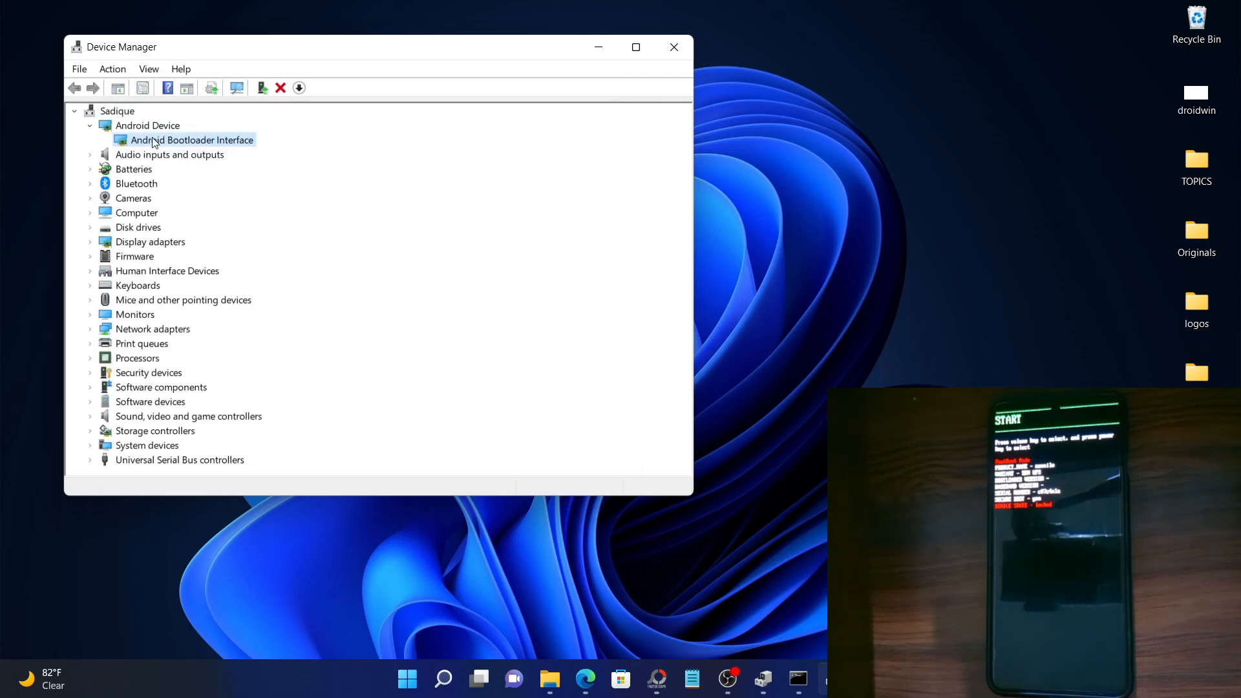
mouse_move(236, 141)
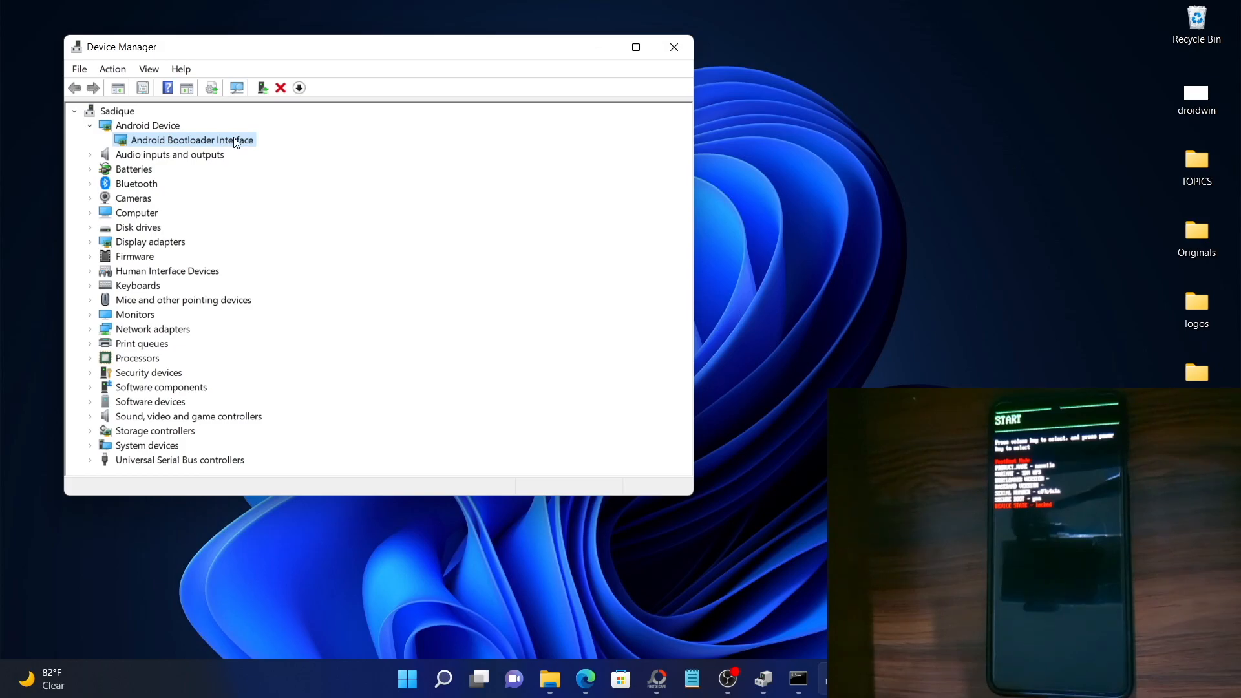
mouse_move(656, 14)
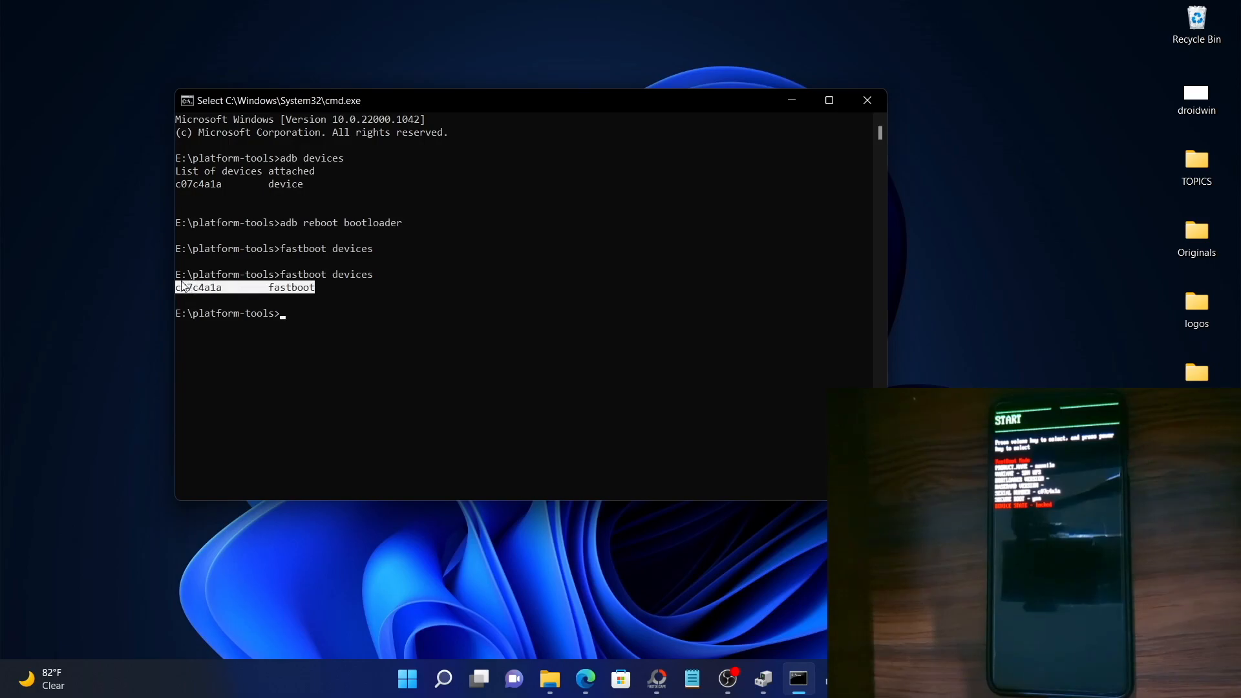
mouse_move(307, 316)
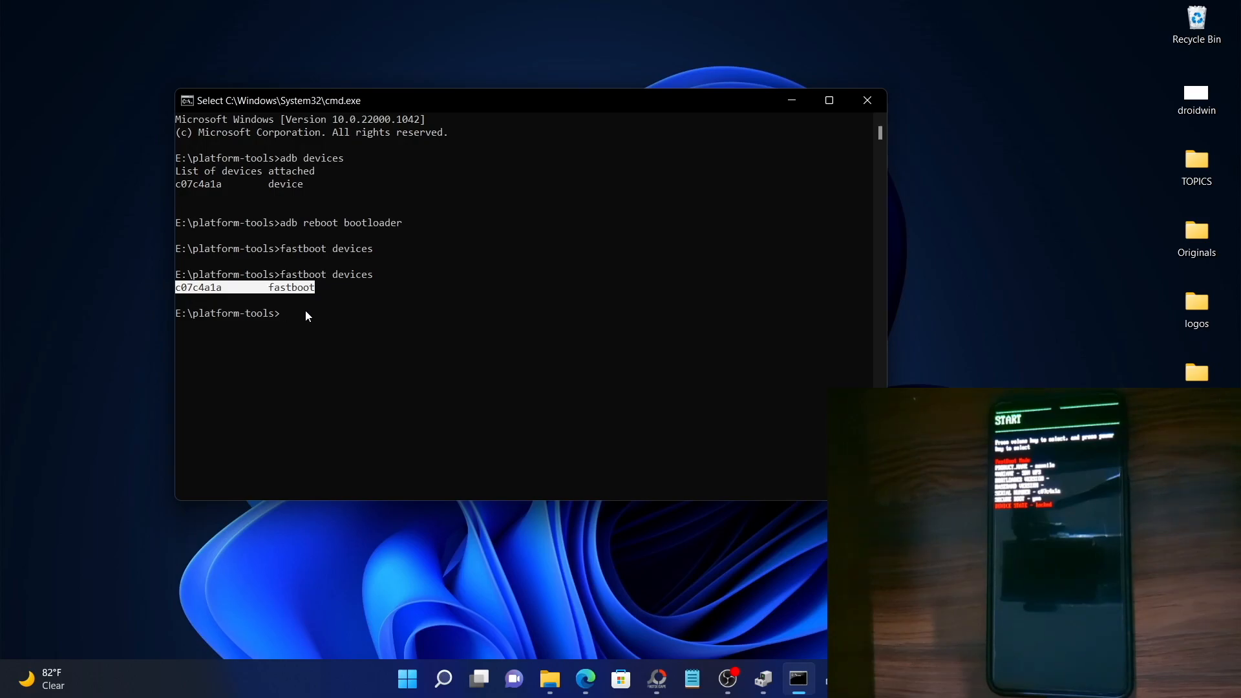
Step: After the fastboot devices check lists the serial, begin typing another fastboot command
type("fastbo")
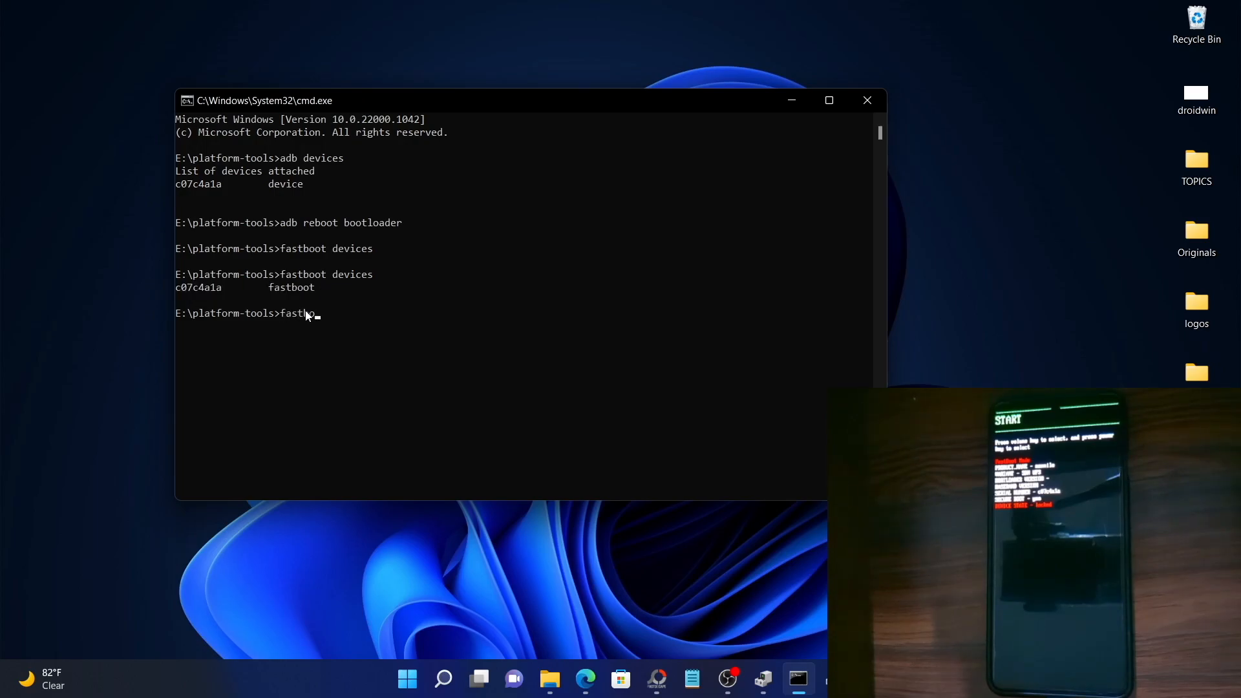